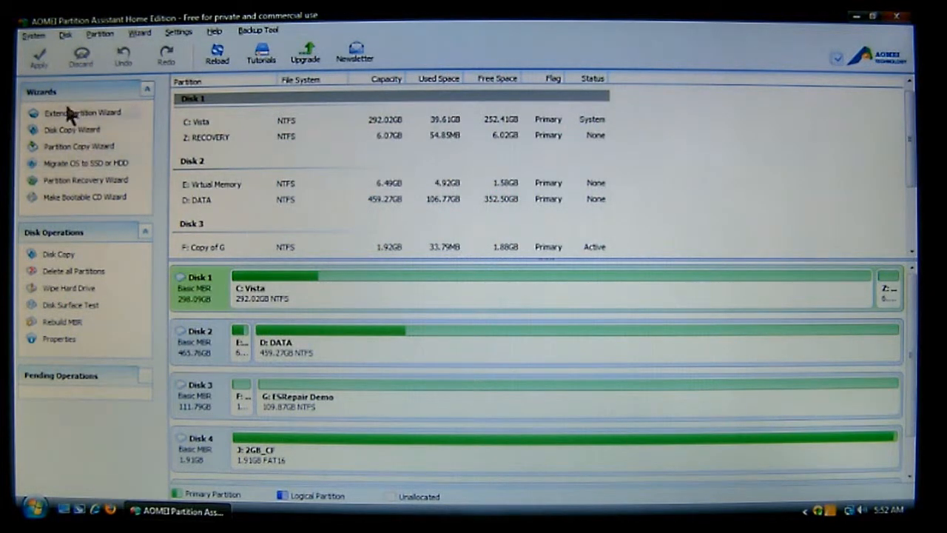
pyautogui.moveTo(88, 167)
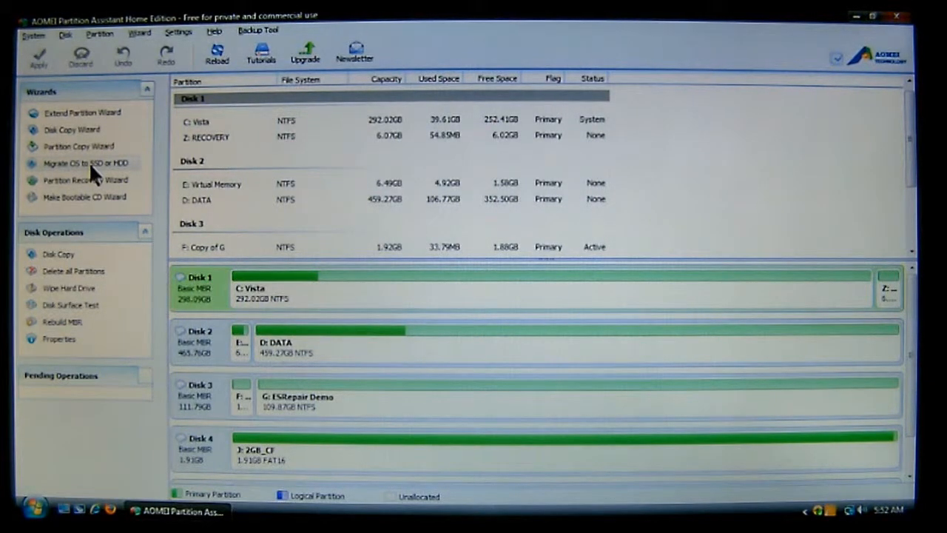
pyautogui.moveTo(91, 100)
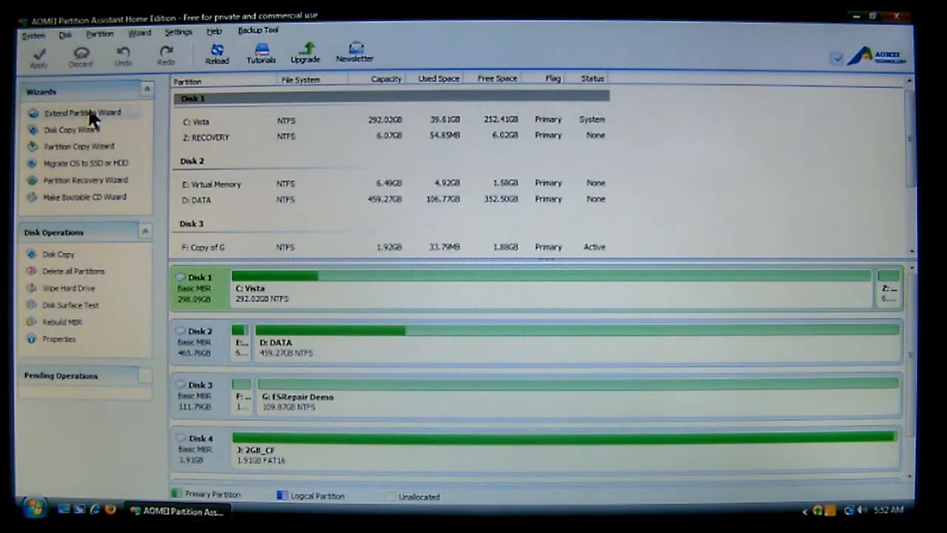
# Cancel the extension wizard without changes, then select Disk 3's F: Copy of G partition.
pyautogui.click(82, 112)
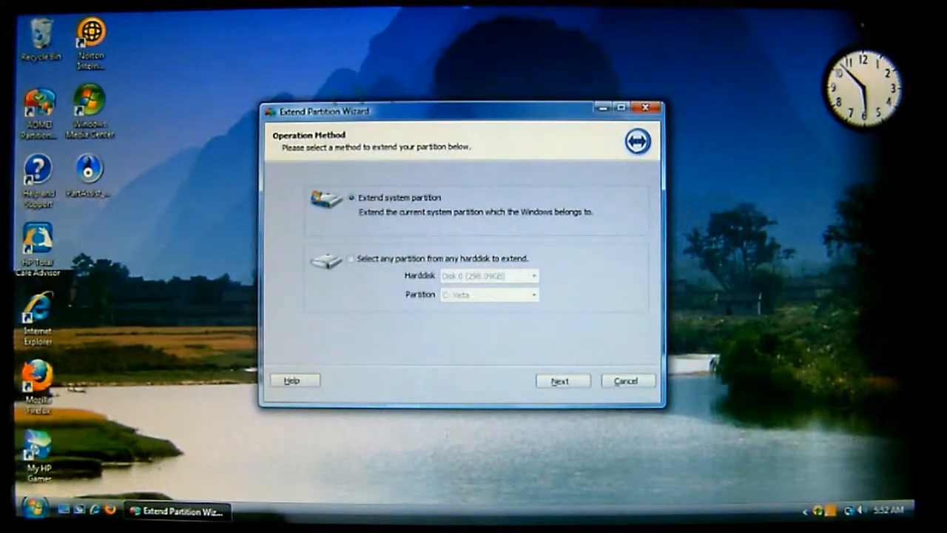
pyautogui.moveTo(325, 459)
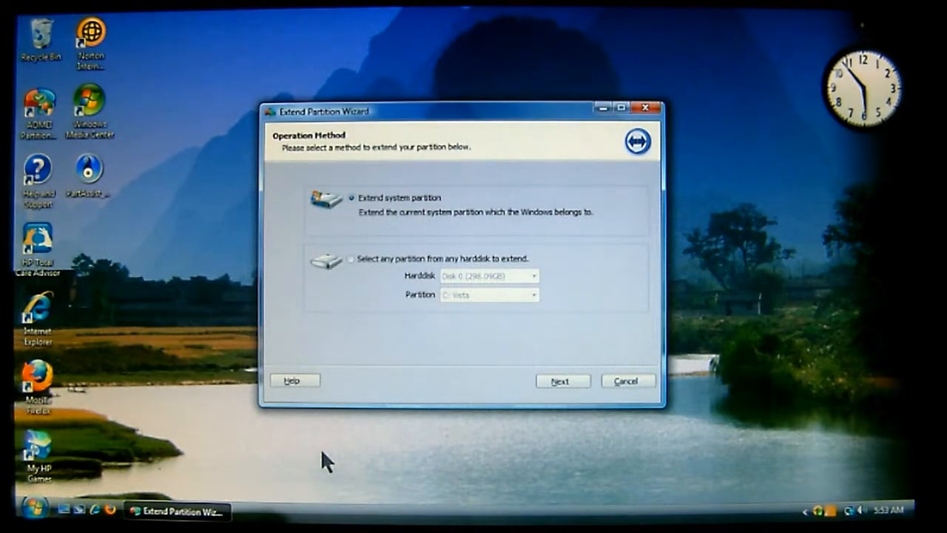
pyautogui.moveTo(403, 411)
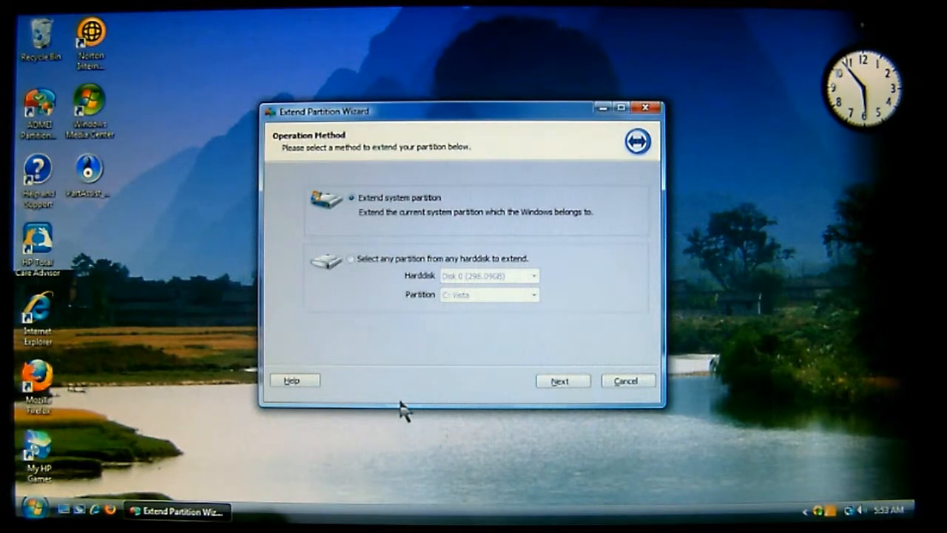
pyautogui.click(349, 258)
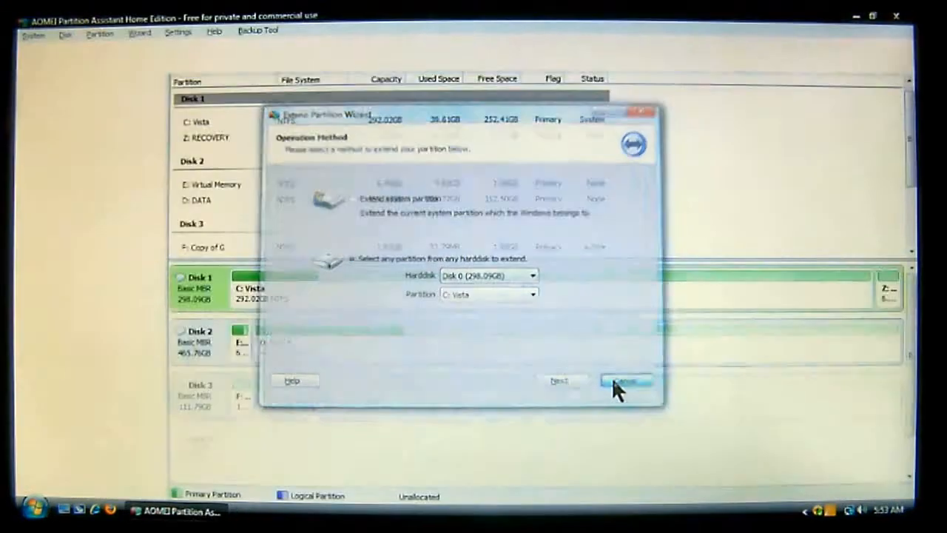
pyautogui.click(625, 379)
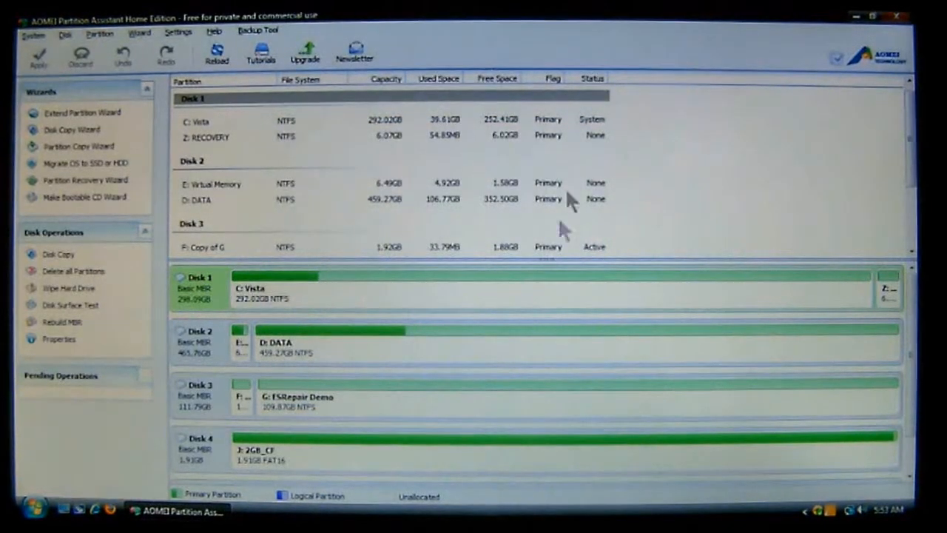
pyautogui.moveTo(743, 296)
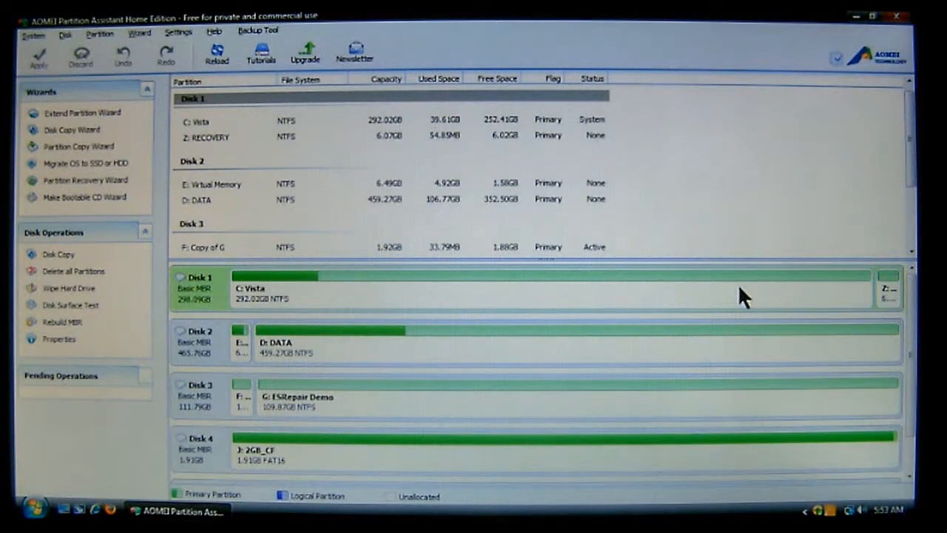
pyautogui.moveTo(211, 306)
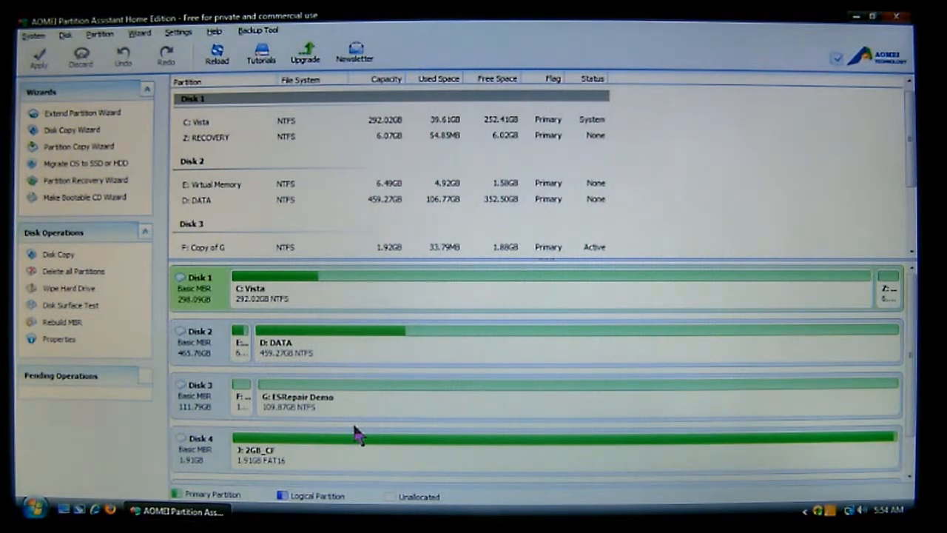
pyautogui.click(200, 396)
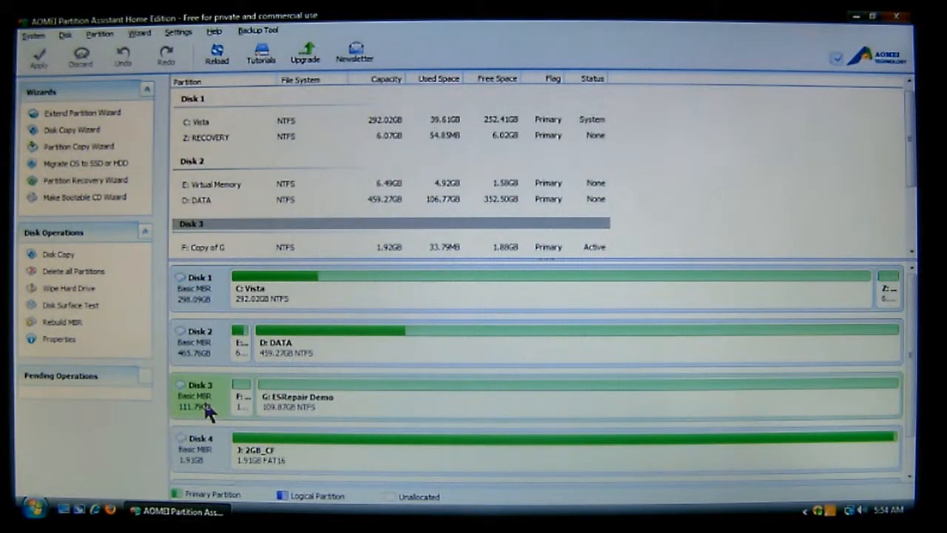
pyautogui.moveTo(218, 411)
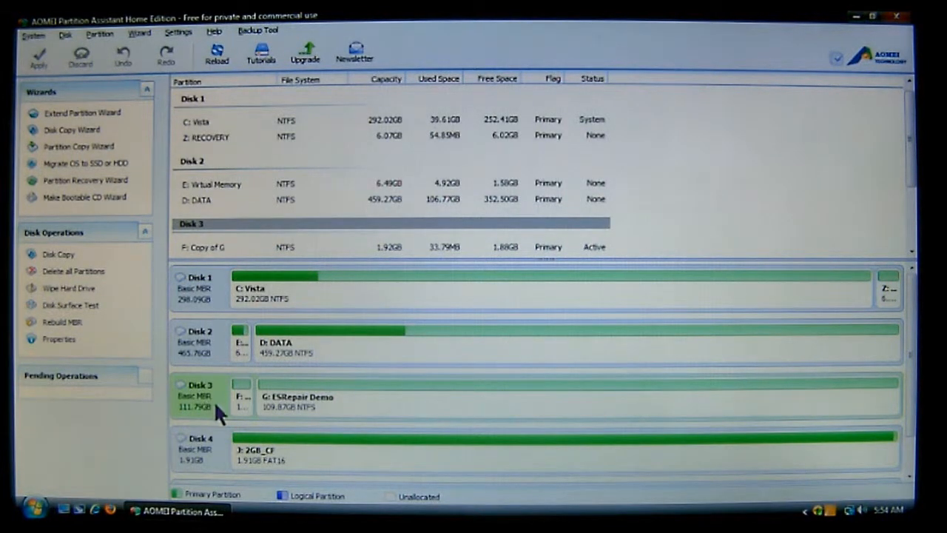
pyautogui.click(242, 399)
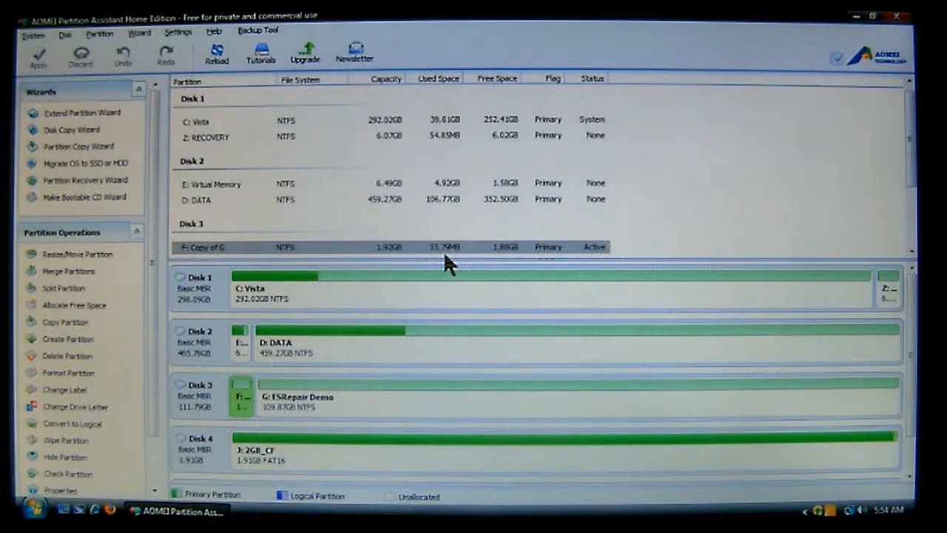
pyautogui.moveTo(529, 303)
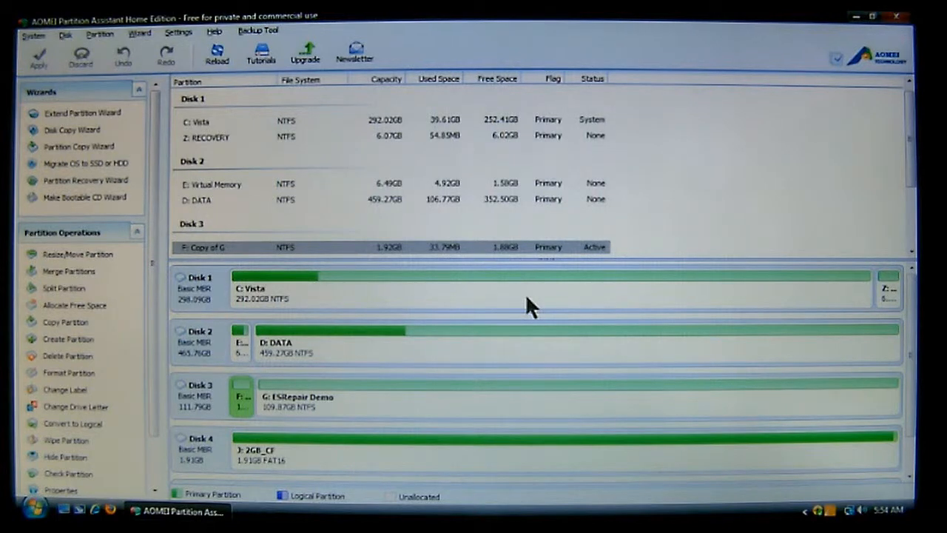
pyautogui.moveTo(311, 389)
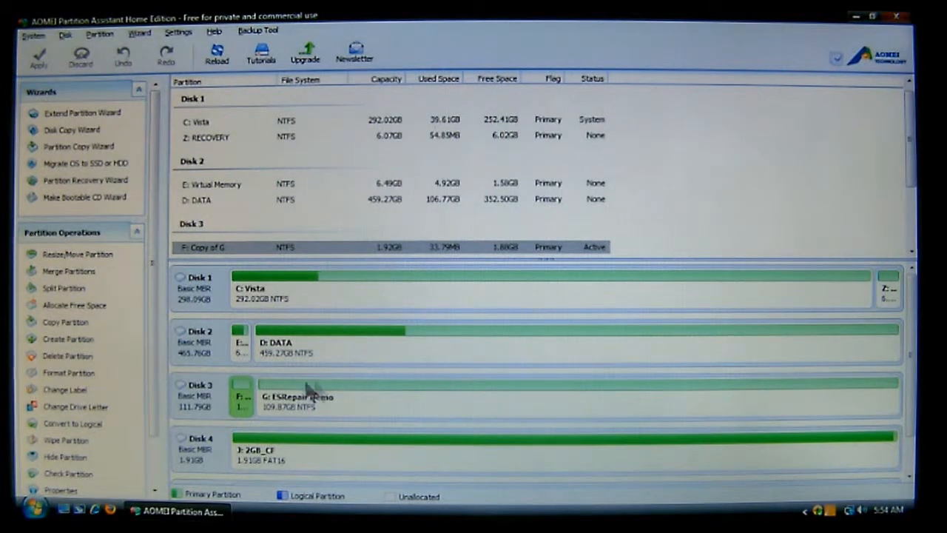
pyautogui.moveTo(185, 407)
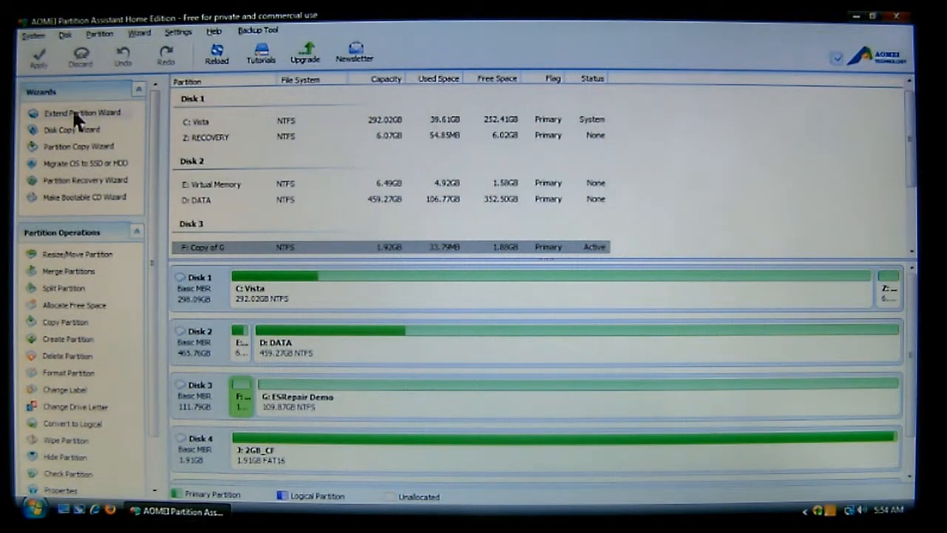
# Reopen the Extend Partition Wizard to extend any partition from any hard disk, listing the disks.
pyautogui.click(82, 112)
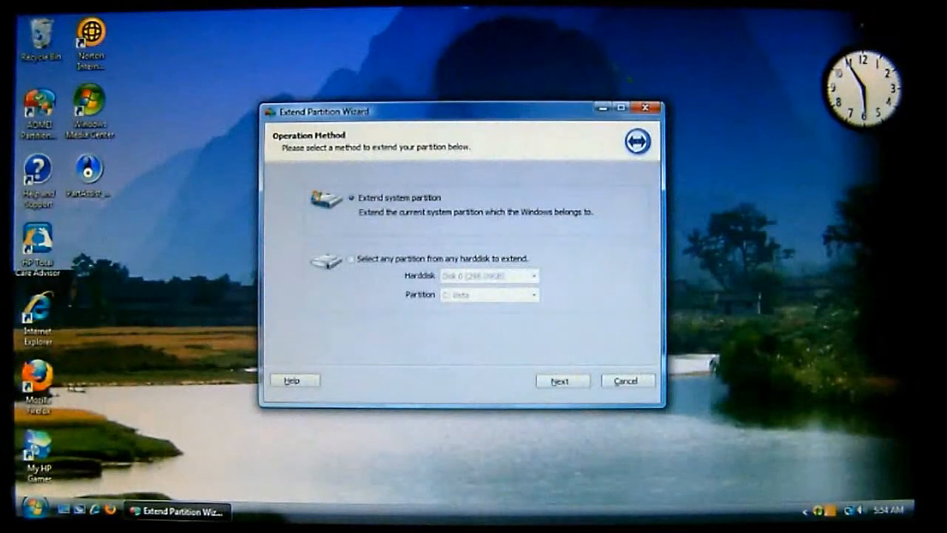
pyautogui.moveTo(602, 285)
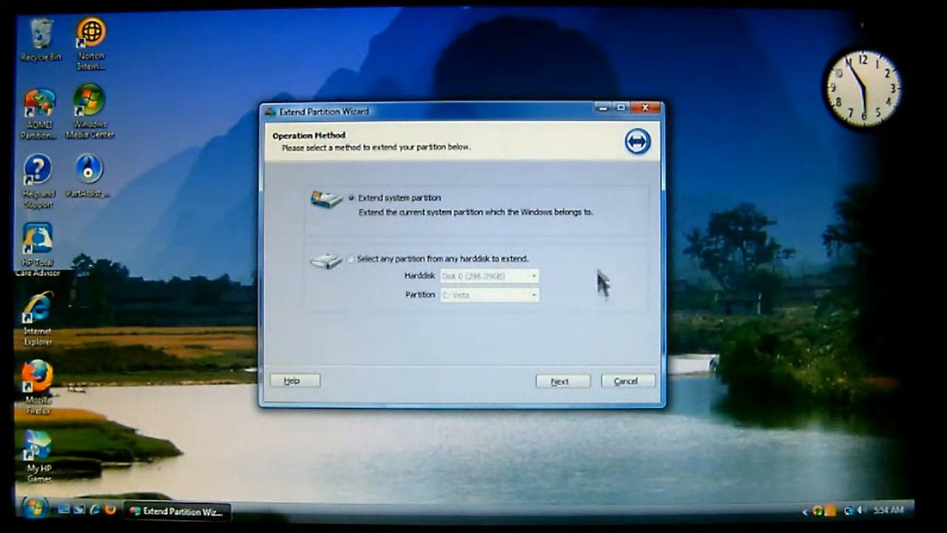
pyautogui.moveTo(383, 231)
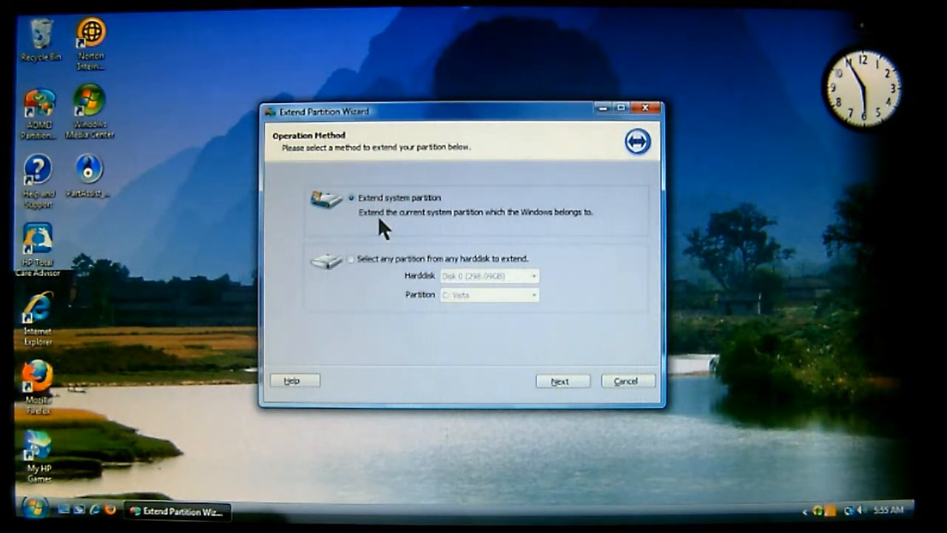
pyautogui.click(350, 257)
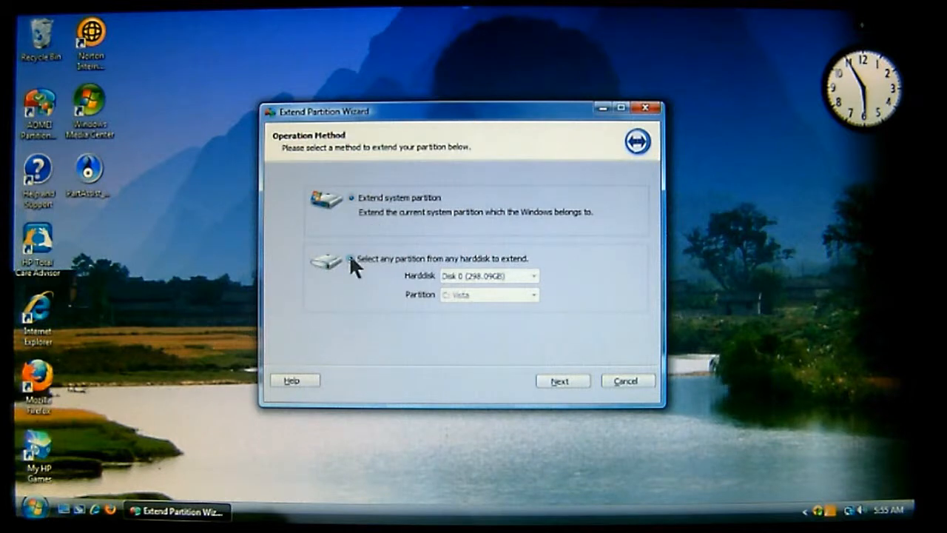
pyautogui.click(351, 257)
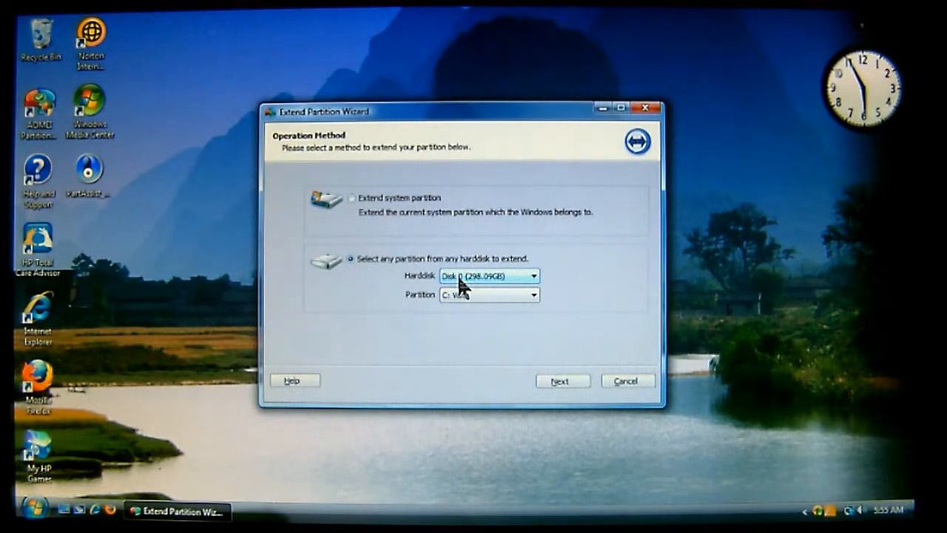
pyautogui.click(488, 294)
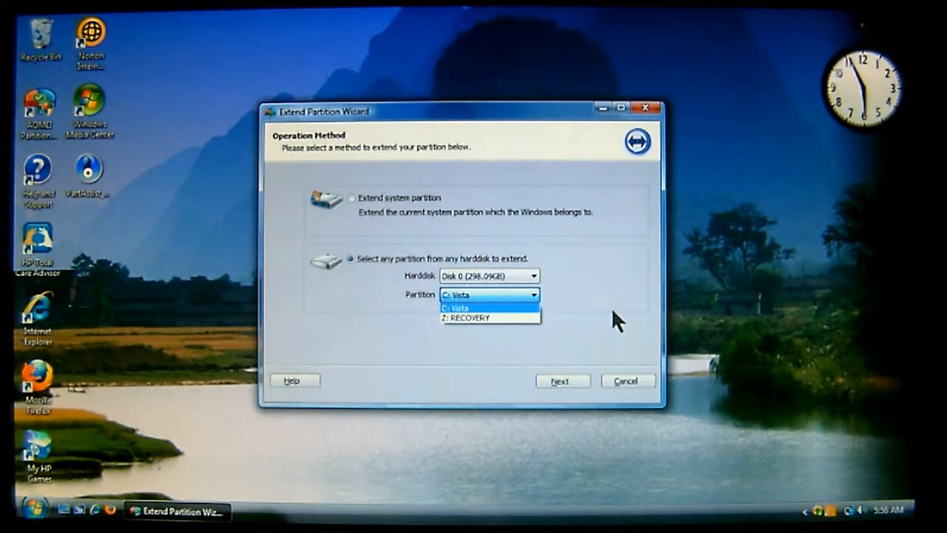
# Target Disk 2 (111.79GB) and partition F: Copy of G in the wizard.
pyautogui.click(489, 304)
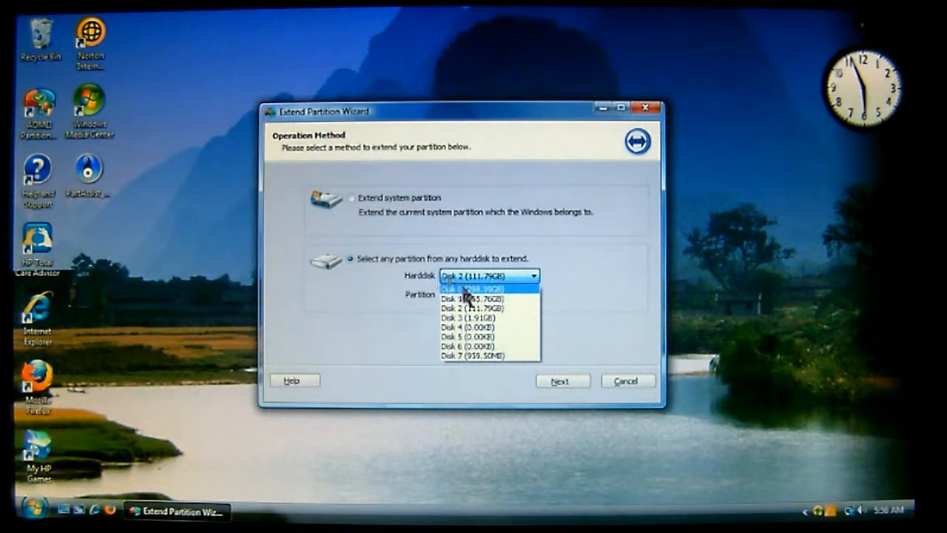
pyautogui.moveTo(473, 307)
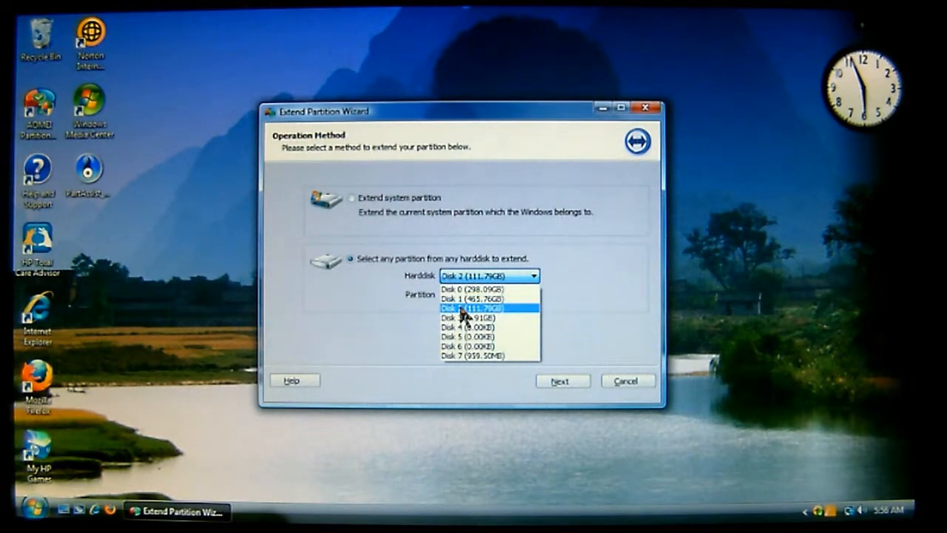
pyautogui.click(485, 307)
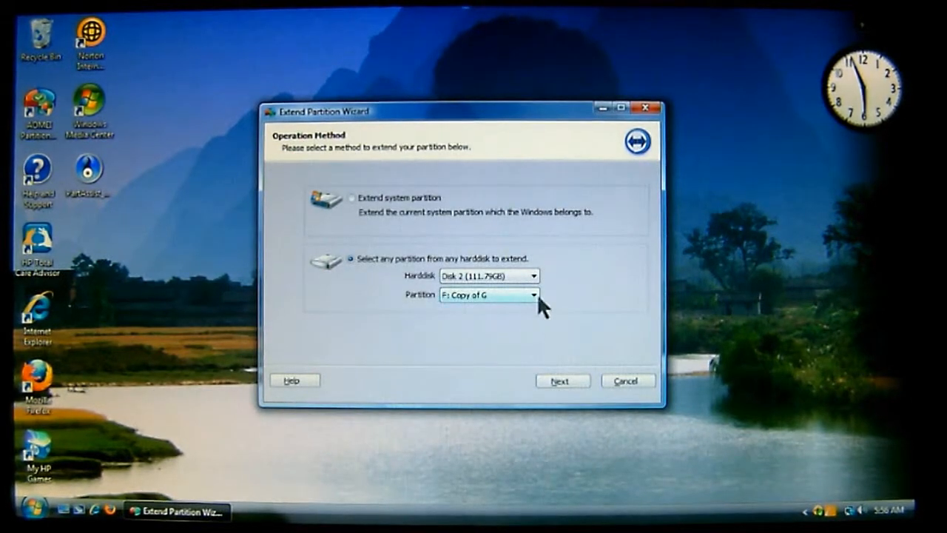
pyautogui.click(532, 294)
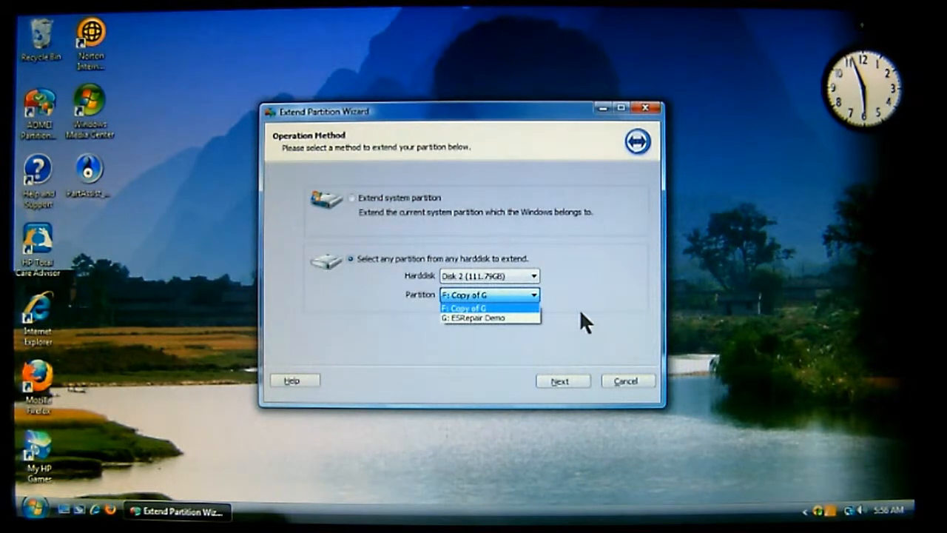
pyautogui.moveTo(411, 287)
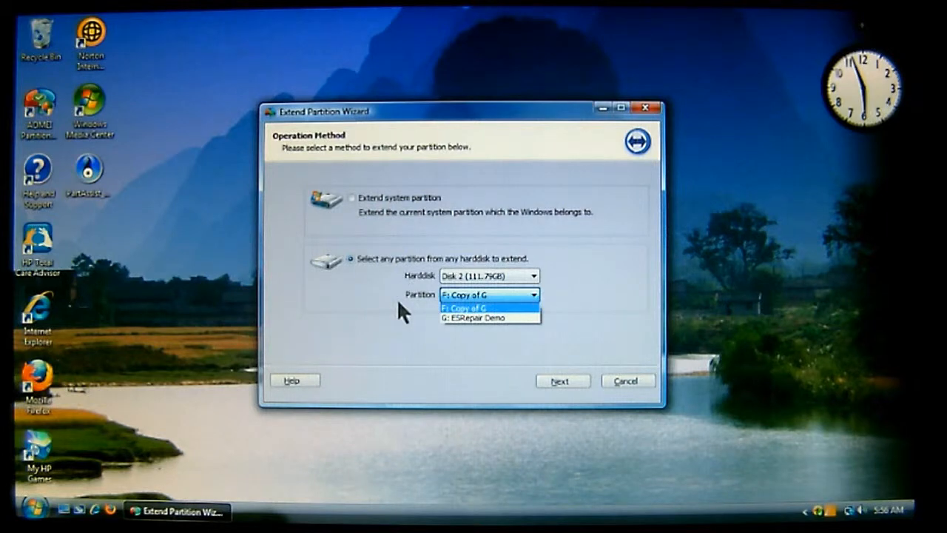
pyautogui.moveTo(484, 307)
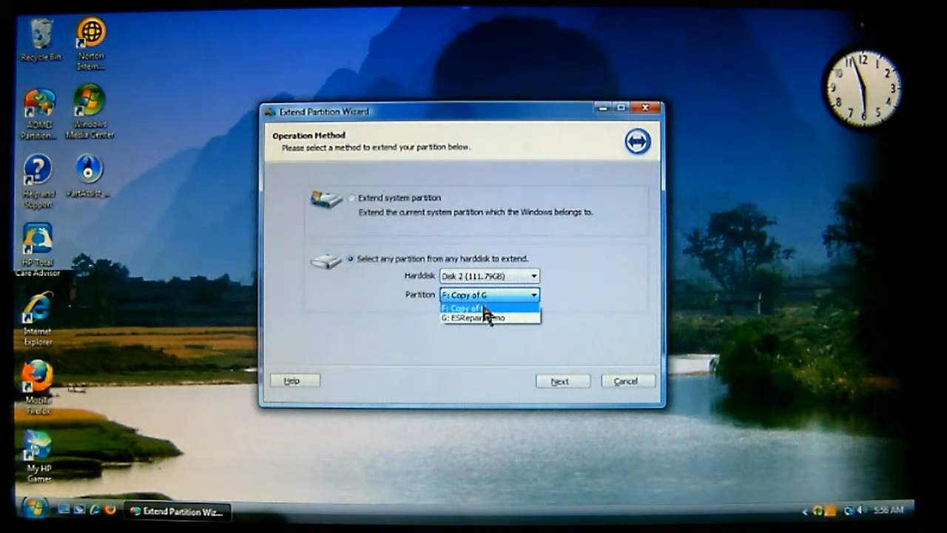
pyautogui.click(462, 307)
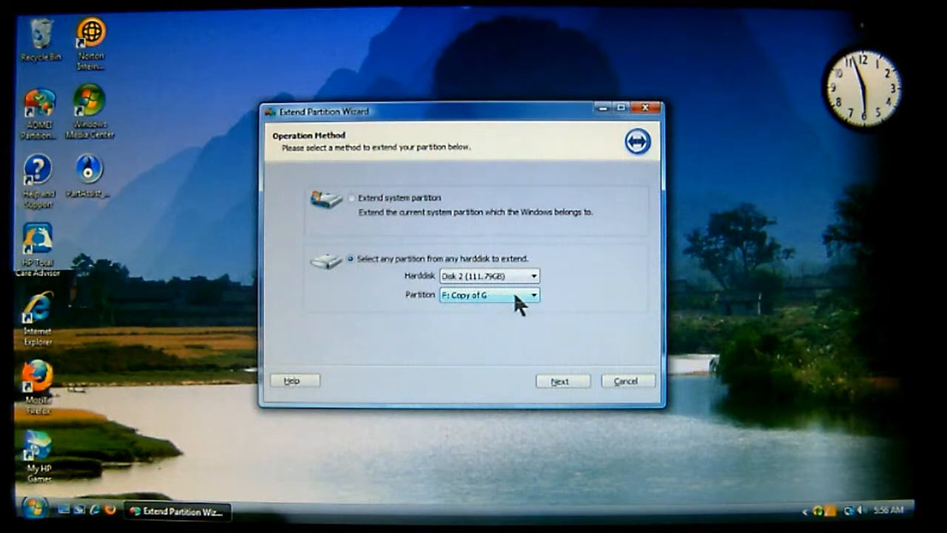
pyautogui.moveTo(448, 325)
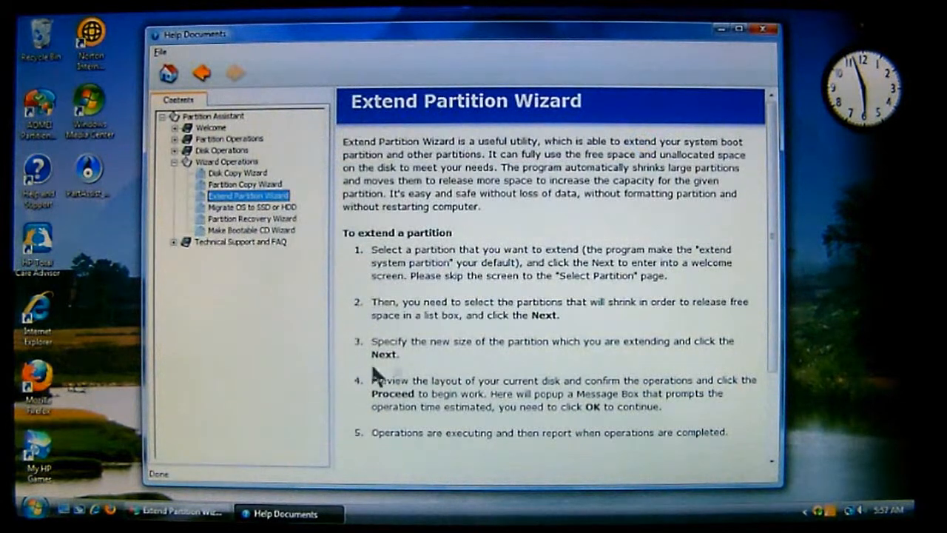
pyautogui.moveTo(701, 421)
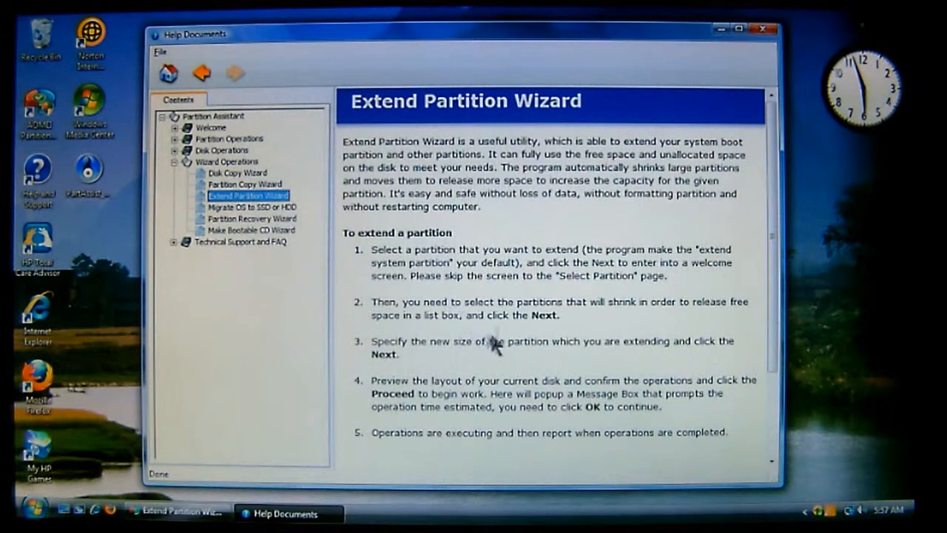
pyautogui.moveTo(536, 372)
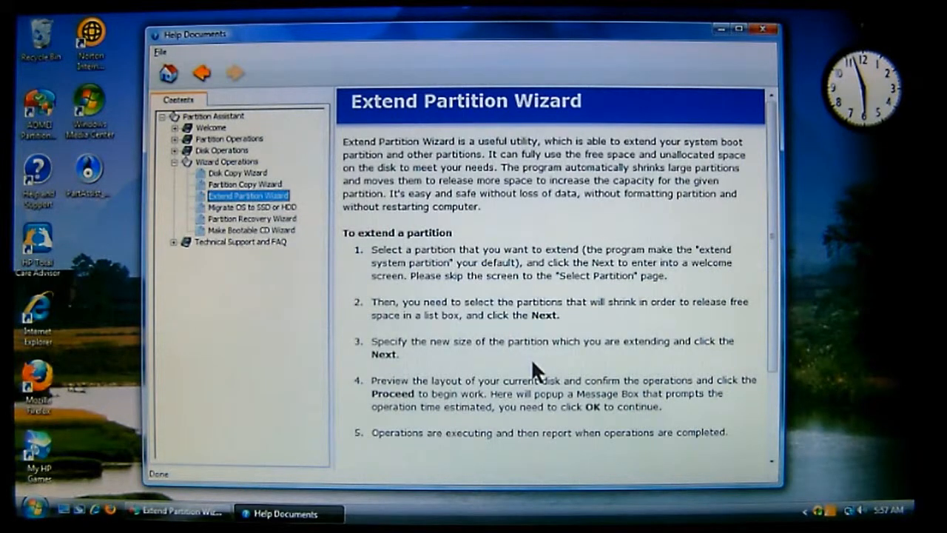
pyautogui.scroll(-3)
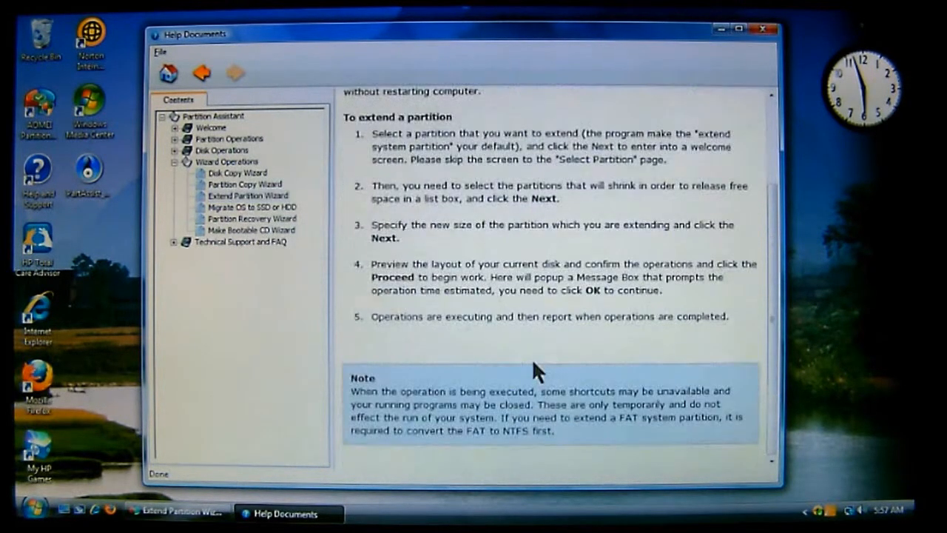
pyautogui.moveTo(607, 339)
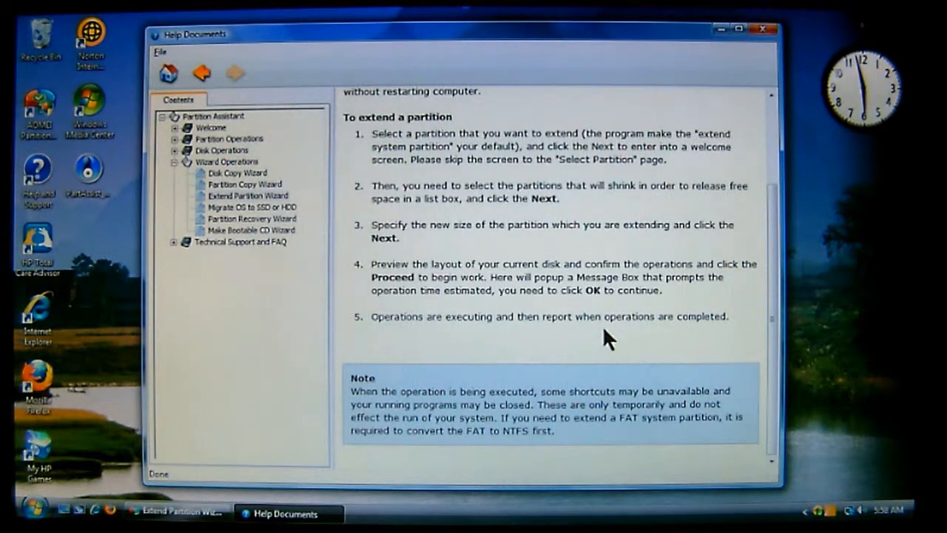
pyautogui.moveTo(584, 240)
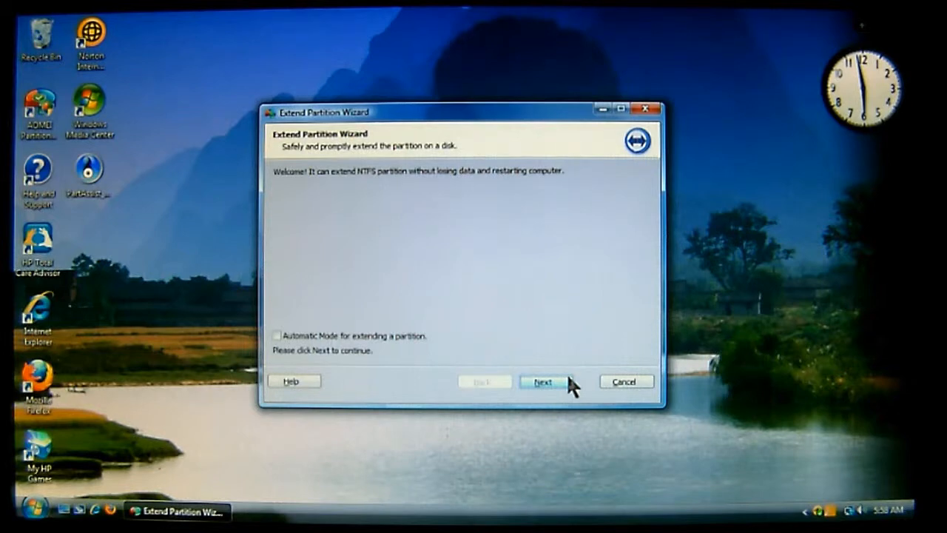
pyautogui.moveTo(333, 189)
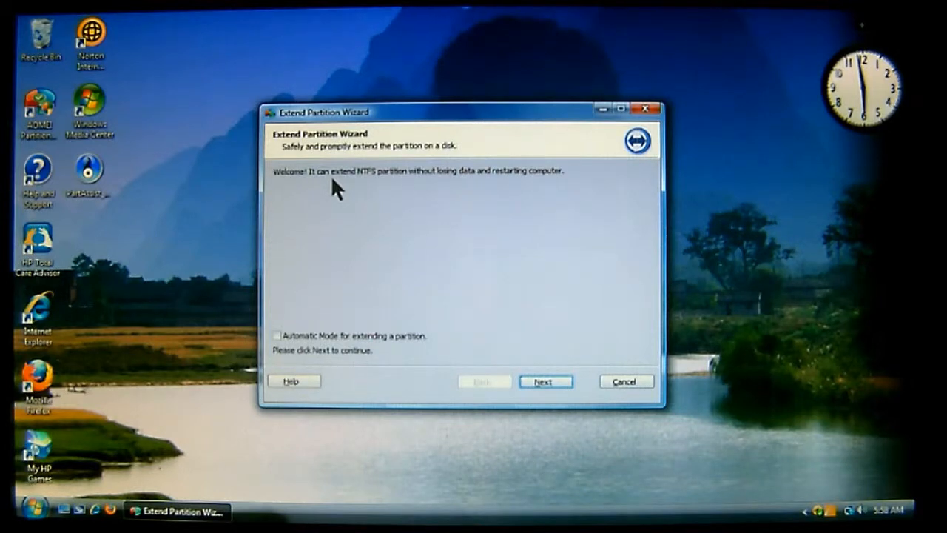
pyautogui.moveTo(370, 323)
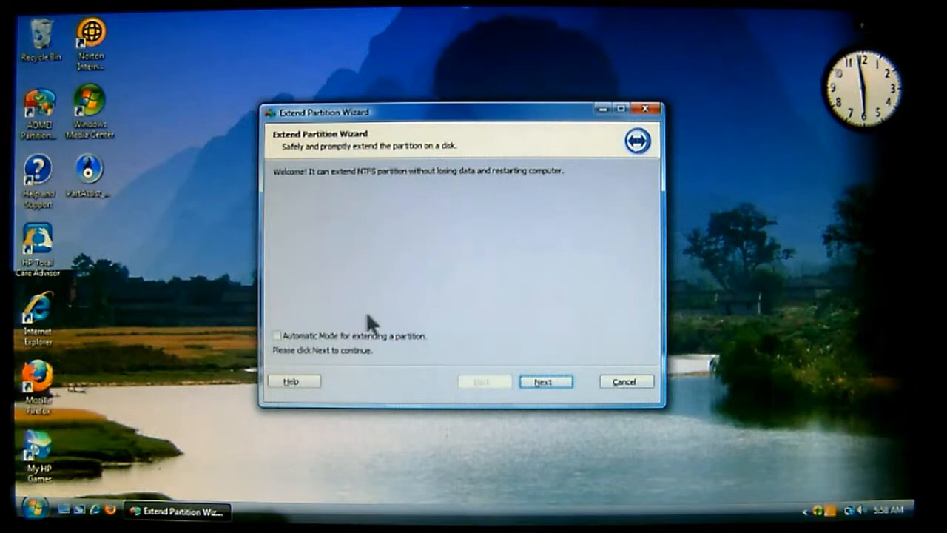
pyautogui.moveTo(449, 320)
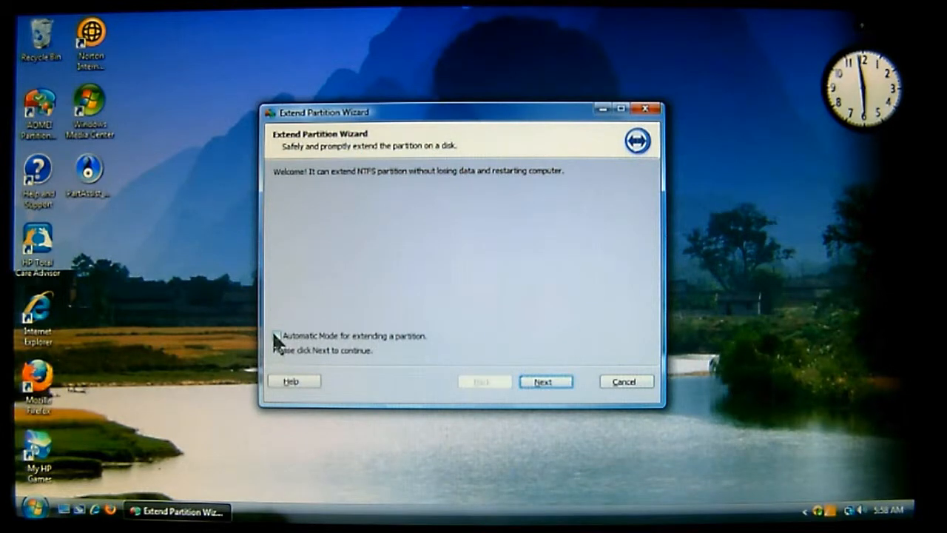
# Tick and then untick 'Automatic Mode for extending a partition'.
pyautogui.click(277, 335)
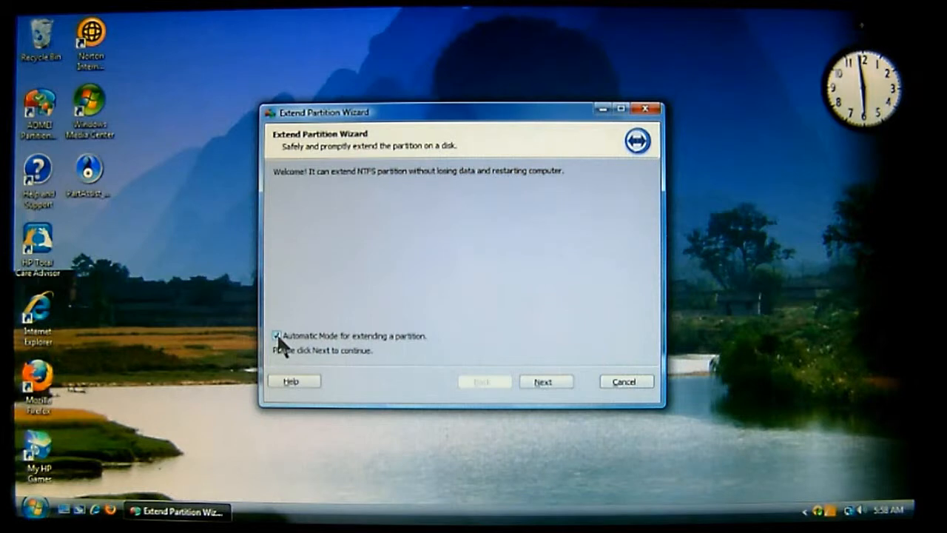
pyautogui.click(278, 335)
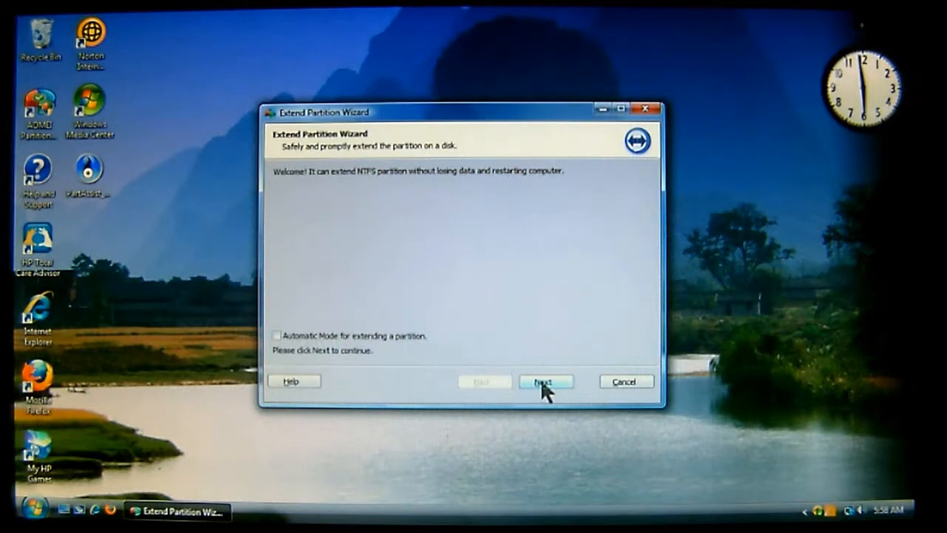
# Advance to Select Partitions with G: ESRepair Demo ticked to give up space.
pyautogui.click(545, 381)
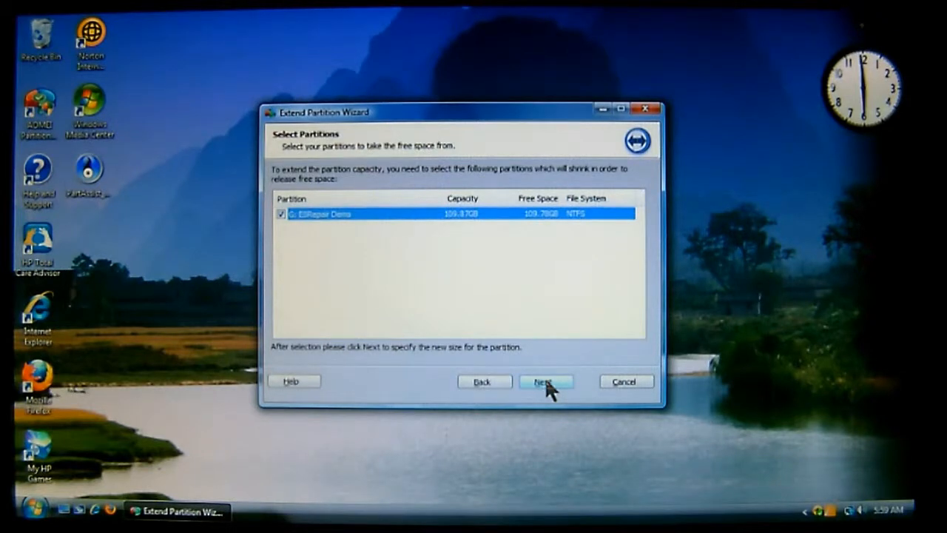
pyautogui.moveTo(432, 370)
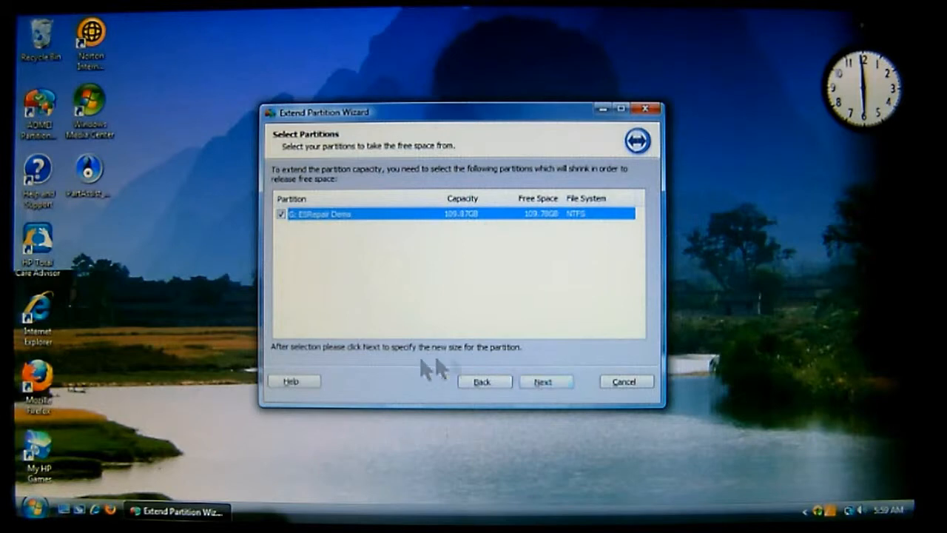
pyautogui.moveTo(340, 362)
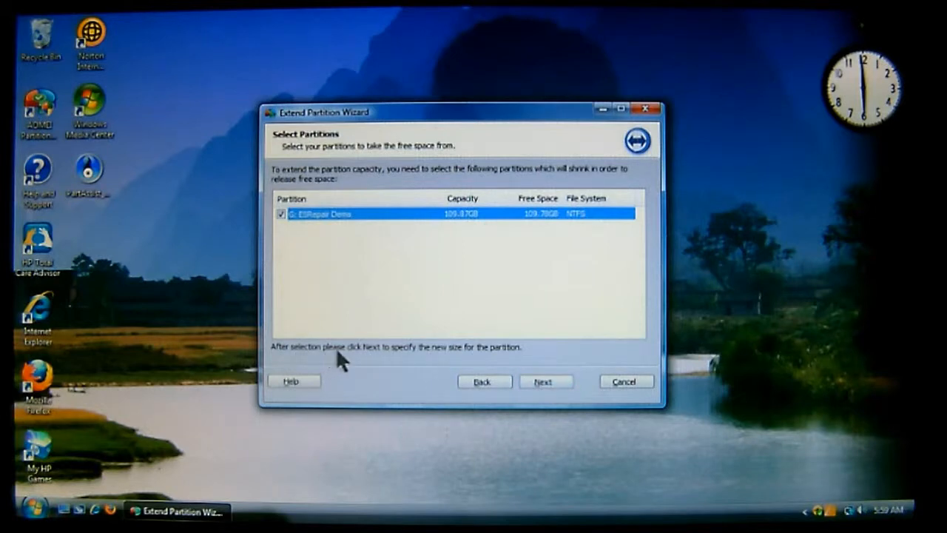
pyautogui.moveTo(507, 363)
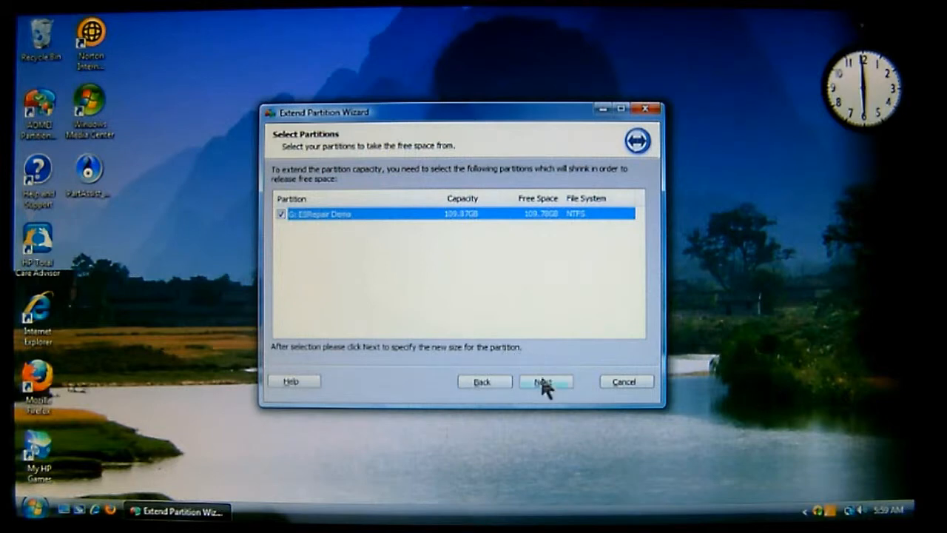
# Advance to the new-size page showing F: at 1.92GB against a 111.57GB maximum.
pyautogui.click(545, 381)
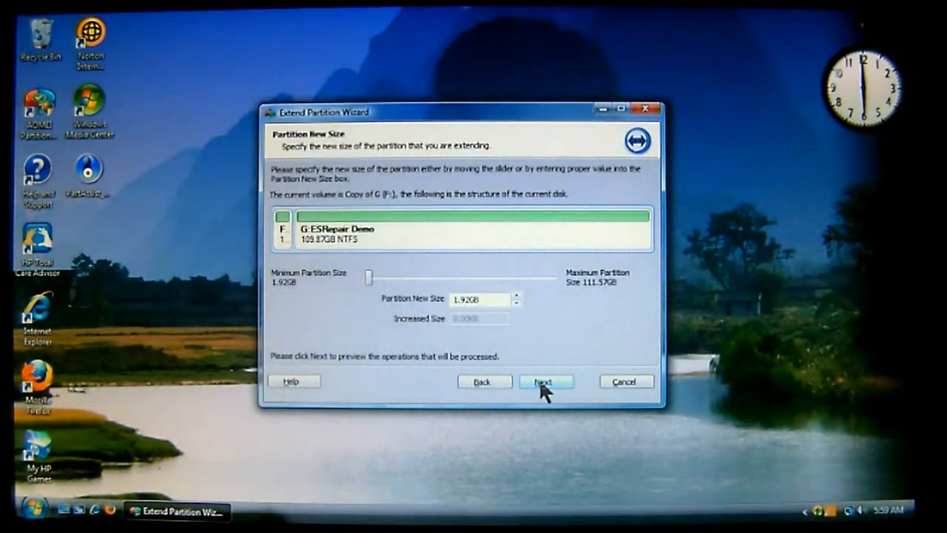
pyautogui.moveTo(357, 340)
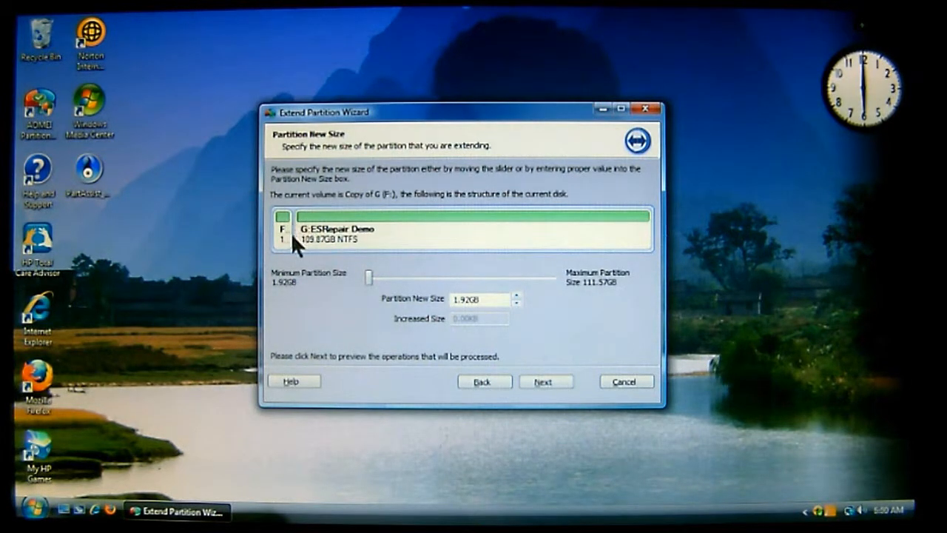
pyautogui.moveTo(326, 302)
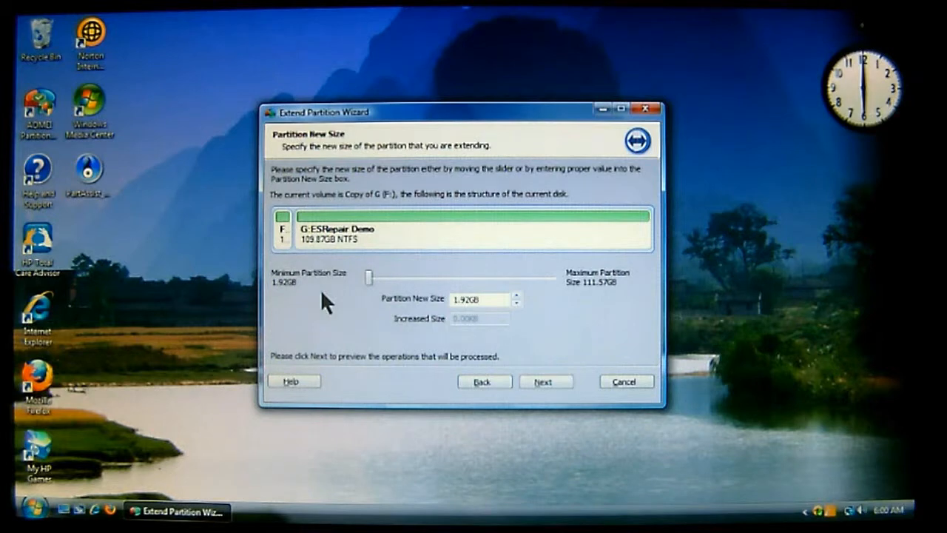
pyautogui.moveTo(329, 300)
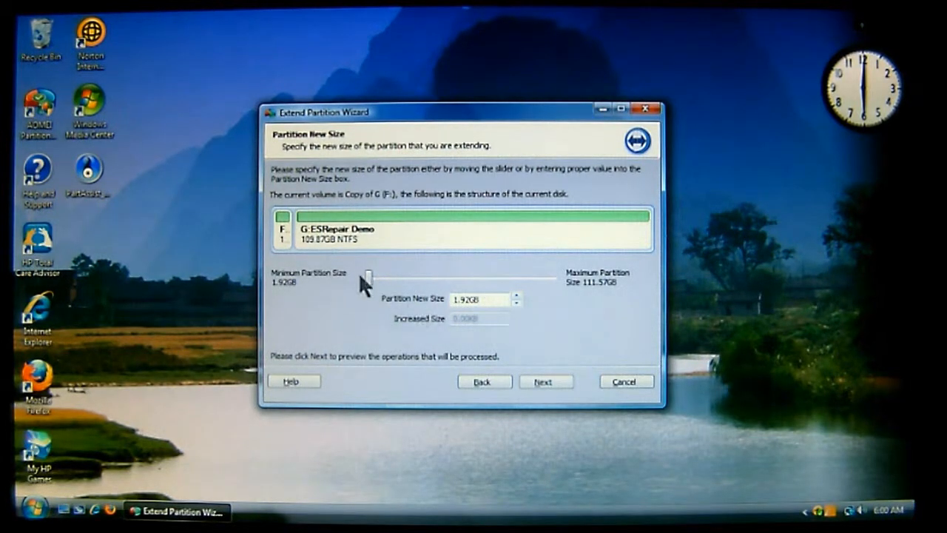
# Drag the size slider until F: Copy of G reads 53.67GB and G: 58.12GB.
pyautogui.moveTo(368, 277); pyautogui.dragTo(380, 277)
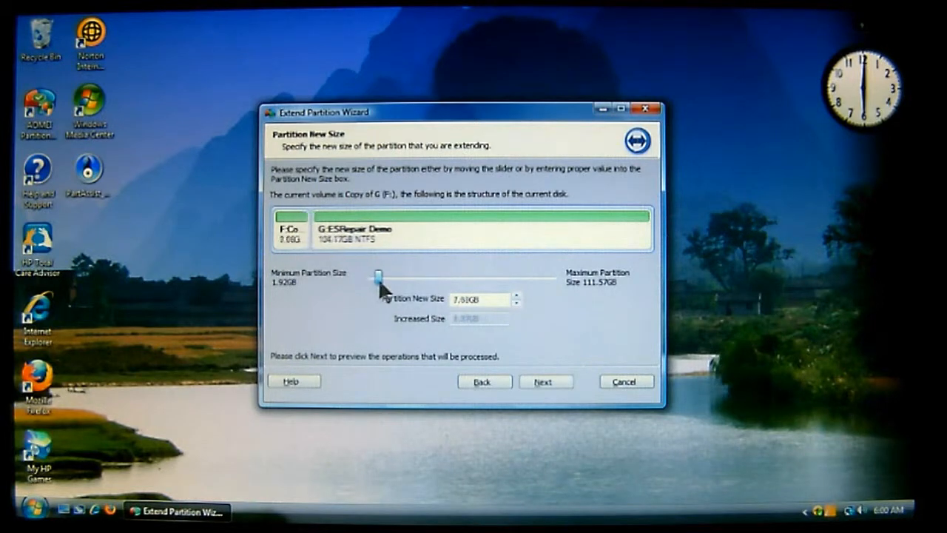
pyautogui.moveTo(379, 277); pyautogui.dragTo(470, 278)
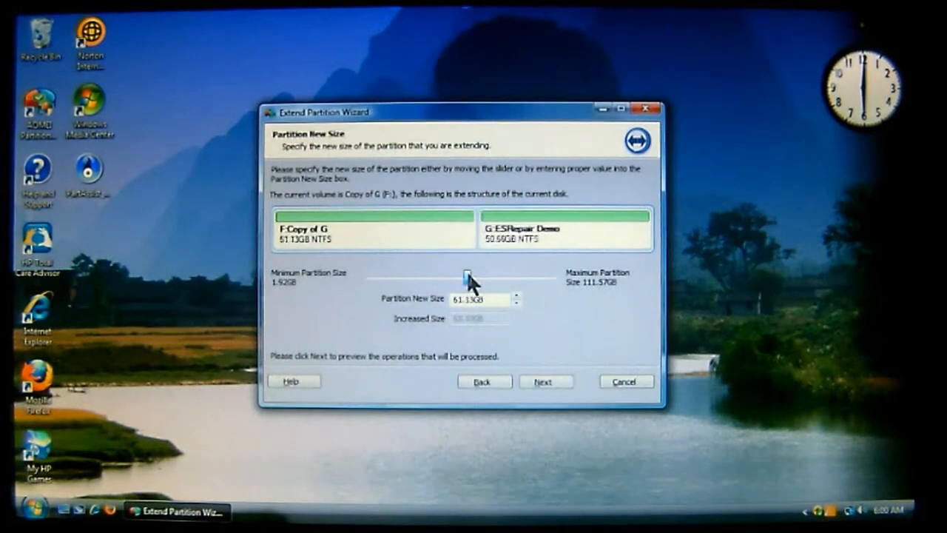
pyautogui.moveTo(468, 277); pyautogui.dragTo(472, 278)
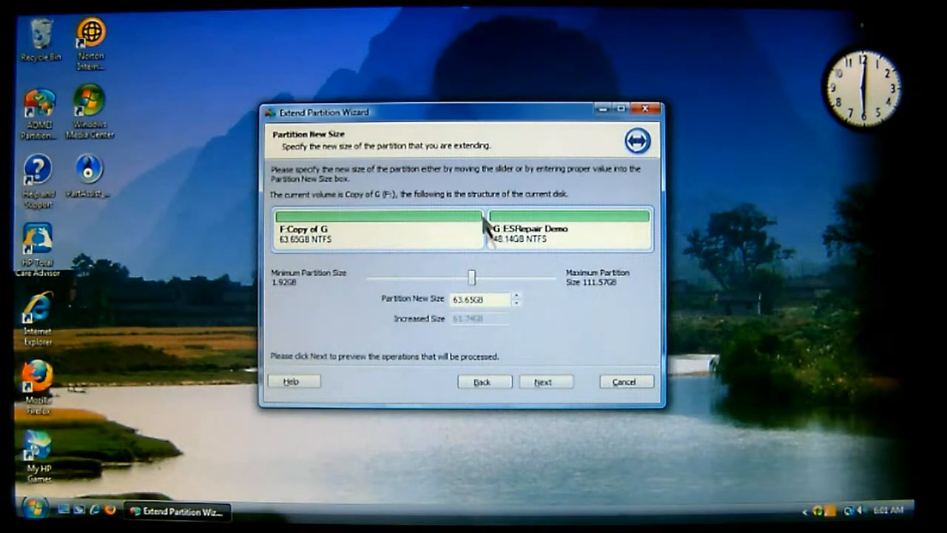
pyautogui.moveTo(472, 277); pyautogui.dragTo(458, 277)
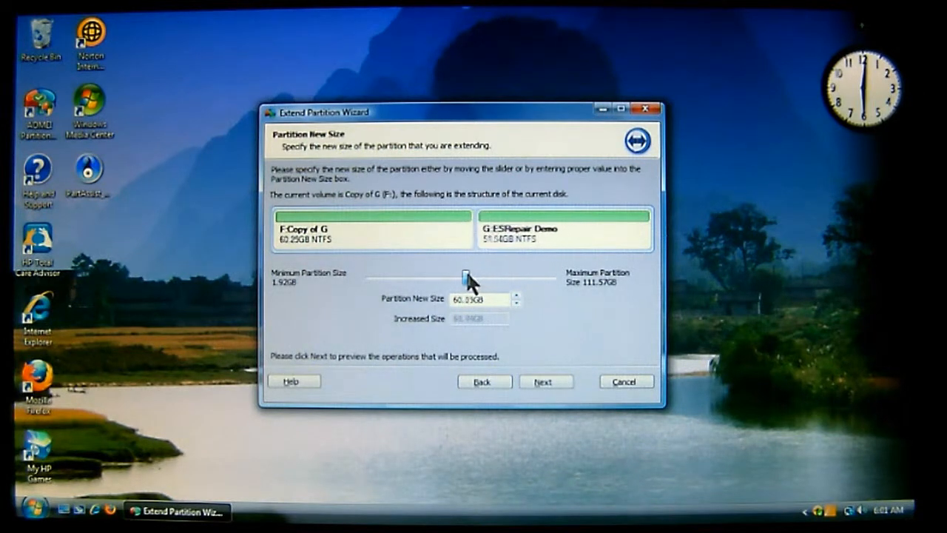
pyautogui.moveTo(468, 277); pyautogui.dragTo(459, 277)
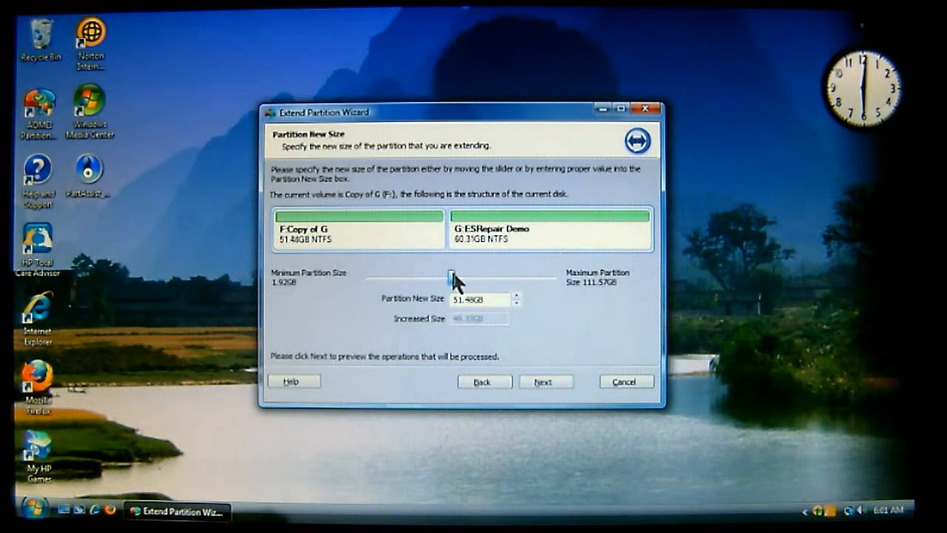
pyautogui.moveTo(453, 277); pyautogui.dragTo(455, 277)
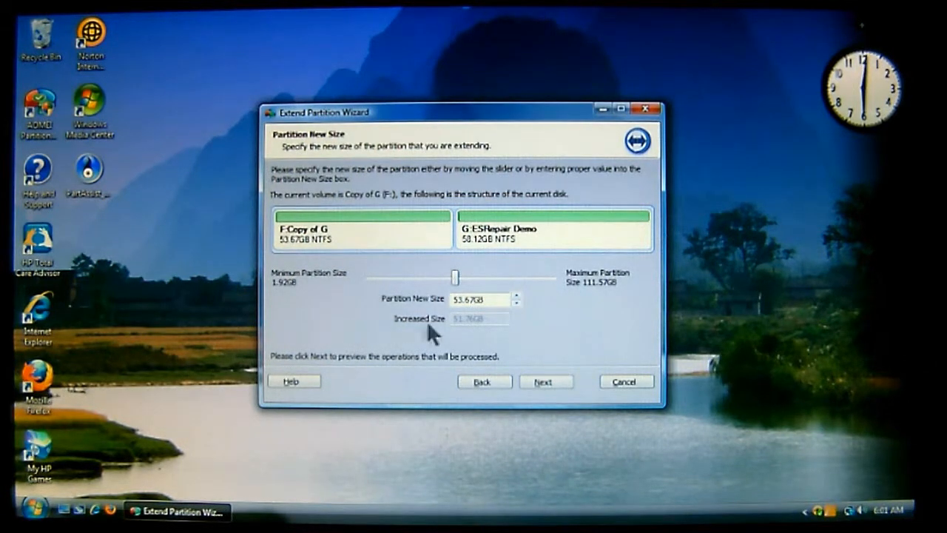
pyautogui.moveTo(496, 314)
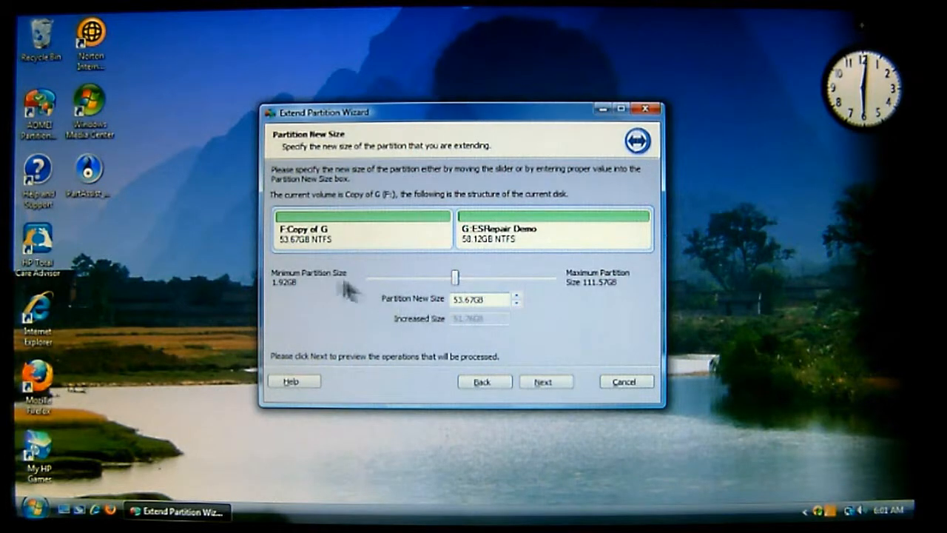
pyautogui.moveTo(296, 292)
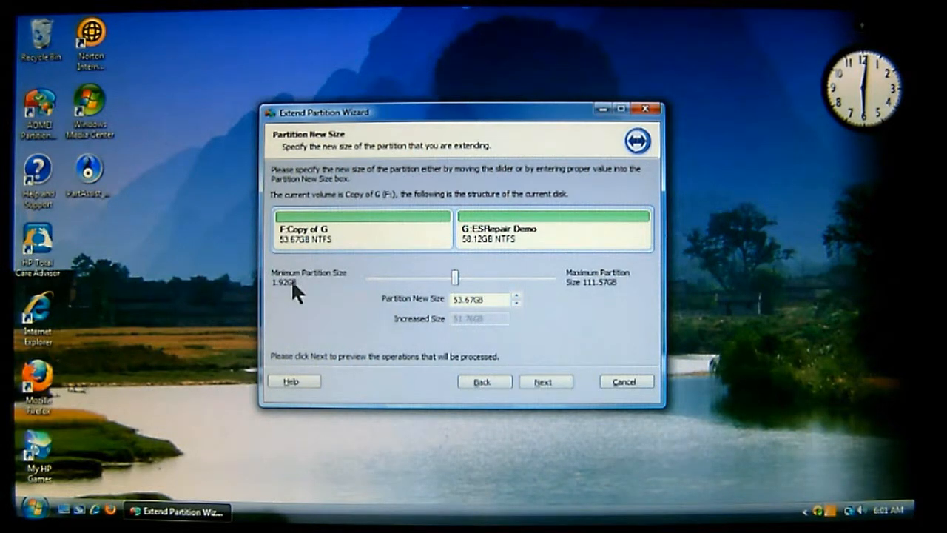
pyautogui.moveTo(606, 296)
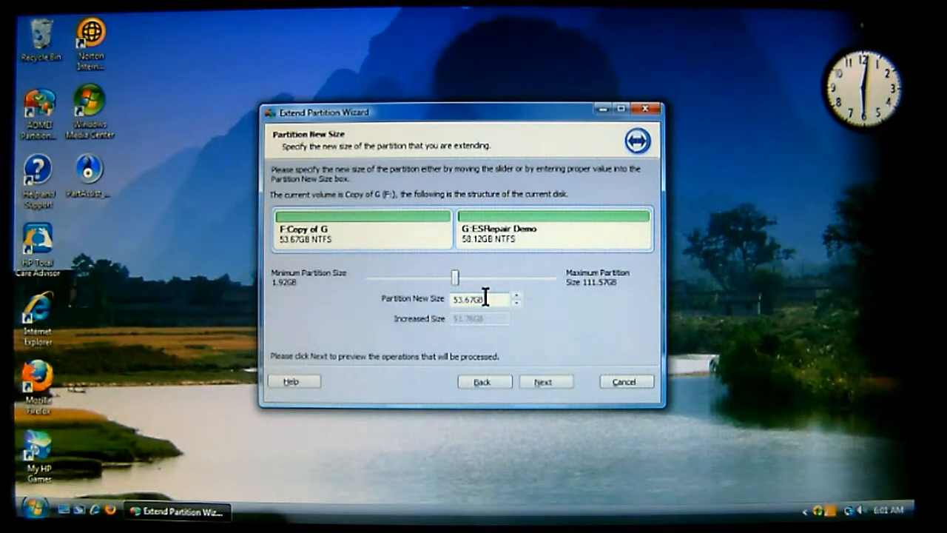
pyautogui.moveTo(527, 302)
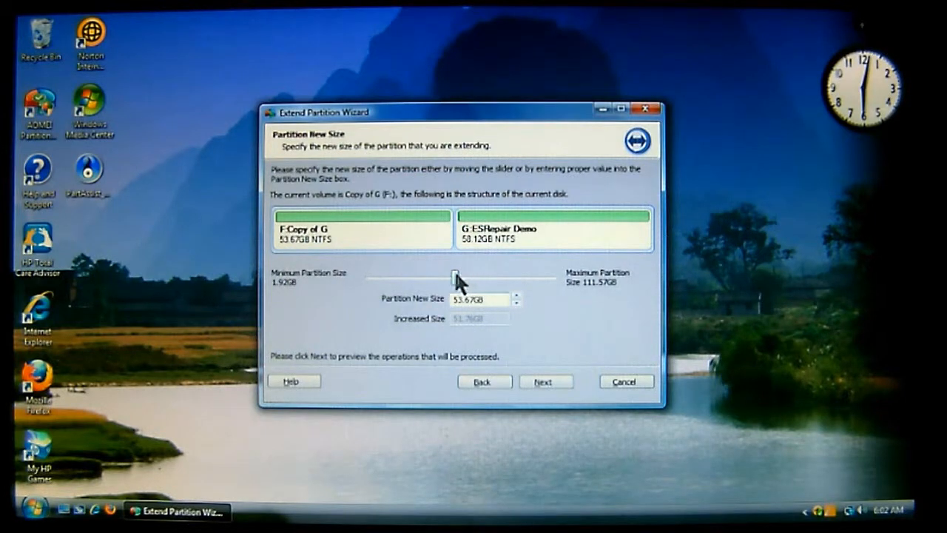
# Readjust the slider so F: Copy of G is 56.30GB, leaving G: at 55.48GB.
pyautogui.moveTo(455, 276); pyautogui.dragTo(523, 276)
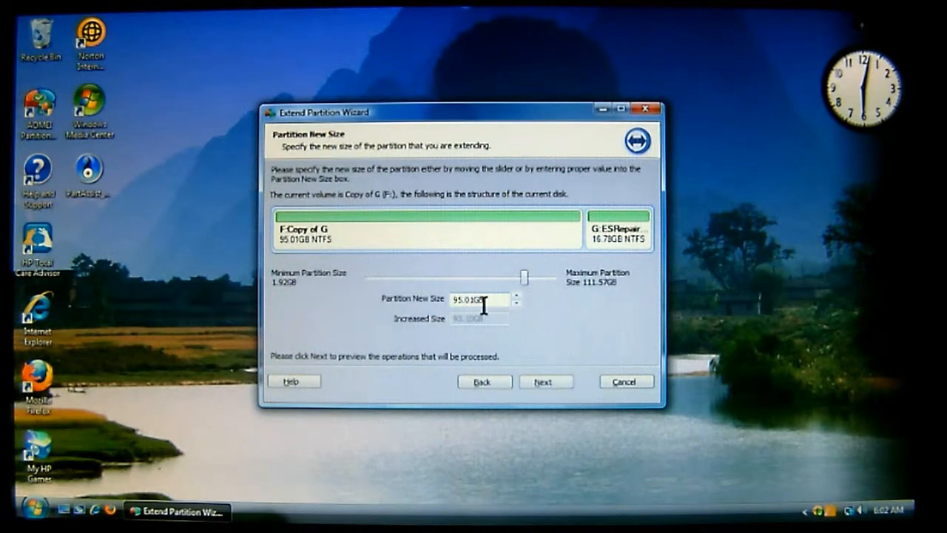
pyautogui.moveTo(523, 278); pyautogui.dragTo(479, 285)
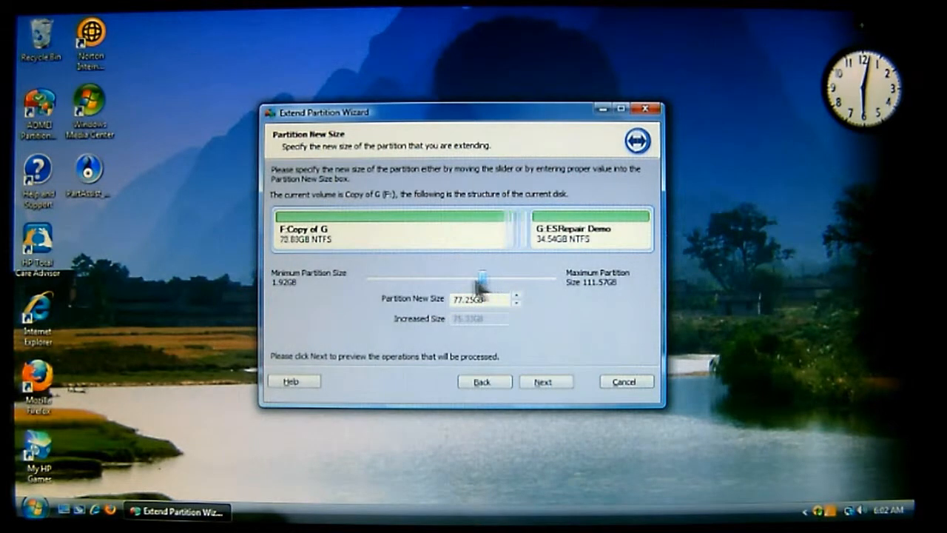
pyautogui.moveTo(480, 277); pyautogui.dragTo(436, 277)
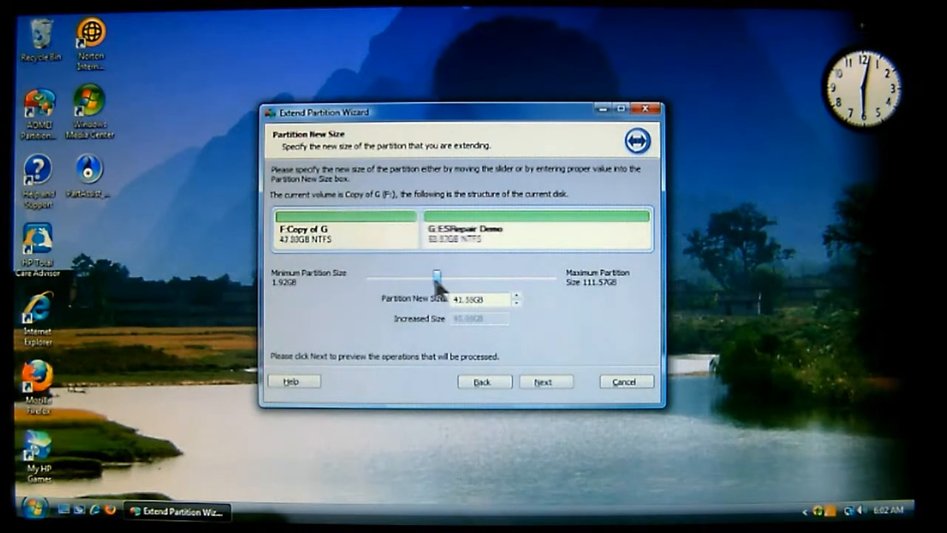
pyautogui.moveTo(440, 277); pyautogui.dragTo(503, 277)
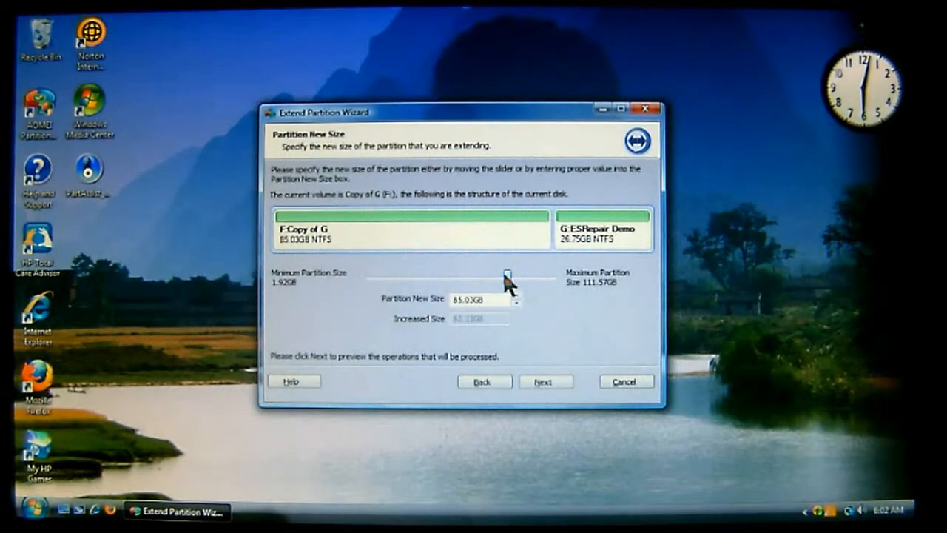
pyautogui.moveTo(506, 277); pyautogui.dragTo(481, 277)
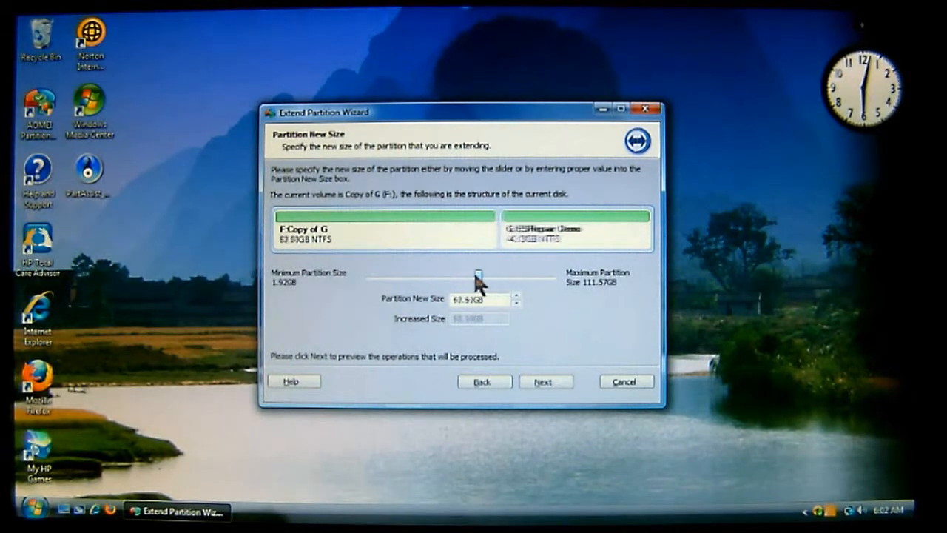
pyautogui.moveTo(499, 278); pyautogui.dragTo(462, 277)
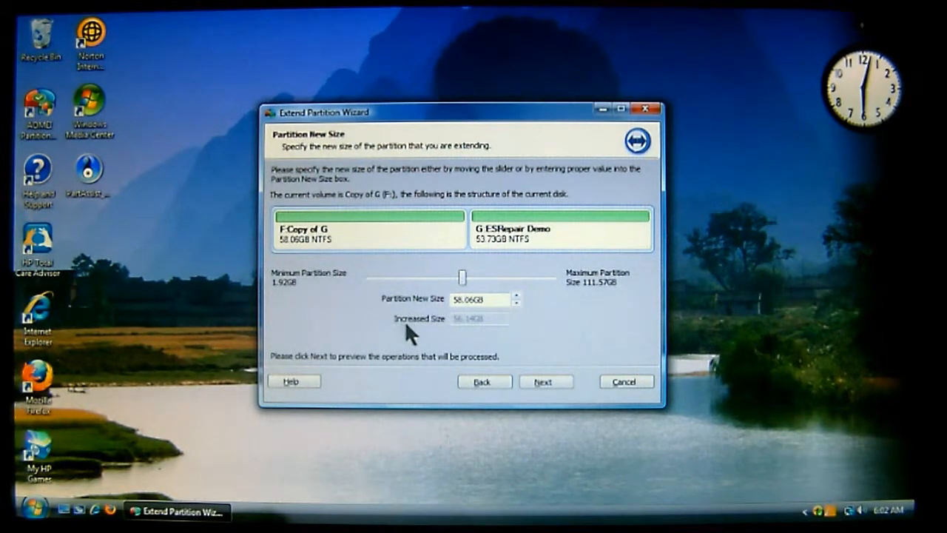
pyautogui.moveTo(474, 332)
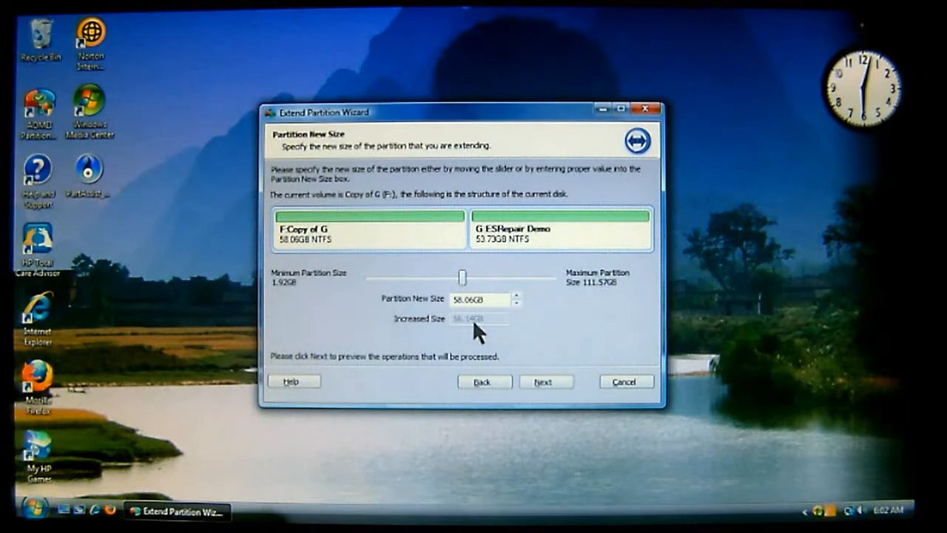
pyautogui.moveTo(462, 278); pyautogui.dragTo(473, 278)
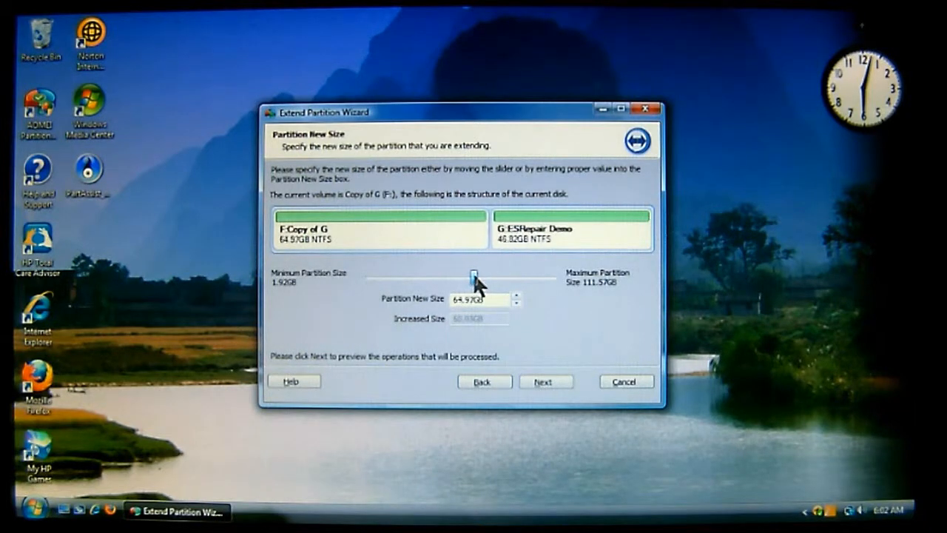
pyautogui.moveTo(474, 275); pyautogui.dragTo(453, 275)
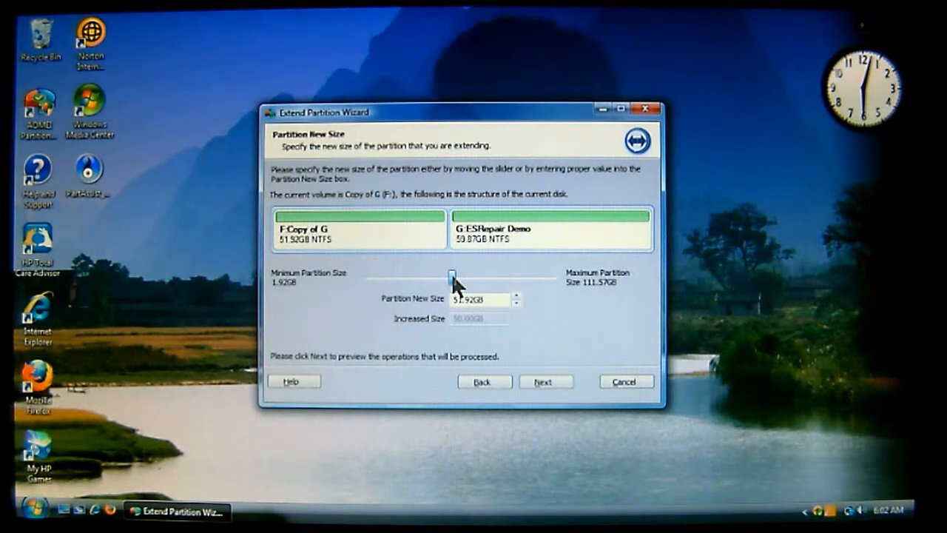
pyautogui.moveTo(451, 276); pyautogui.dragTo(459, 276)
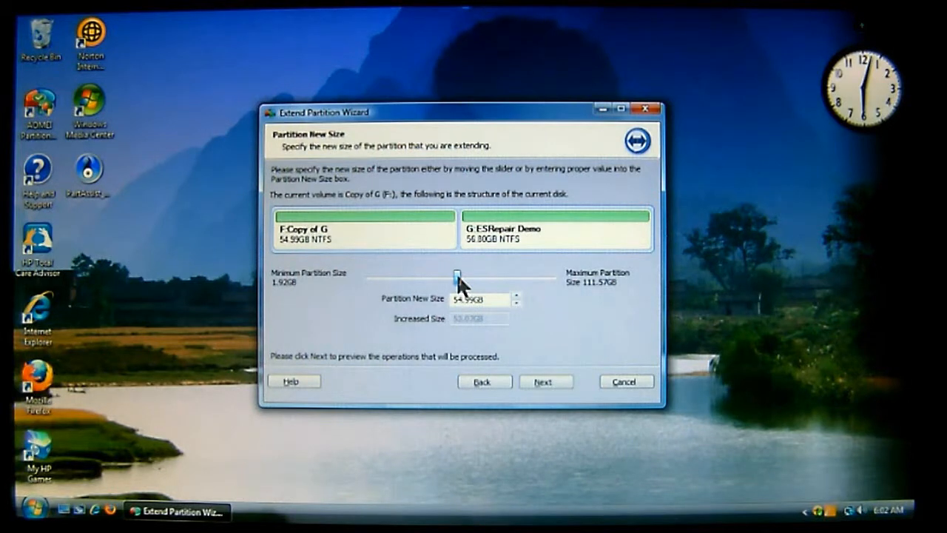
pyautogui.moveTo(457, 278); pyautogui.dragTo(462, 280)
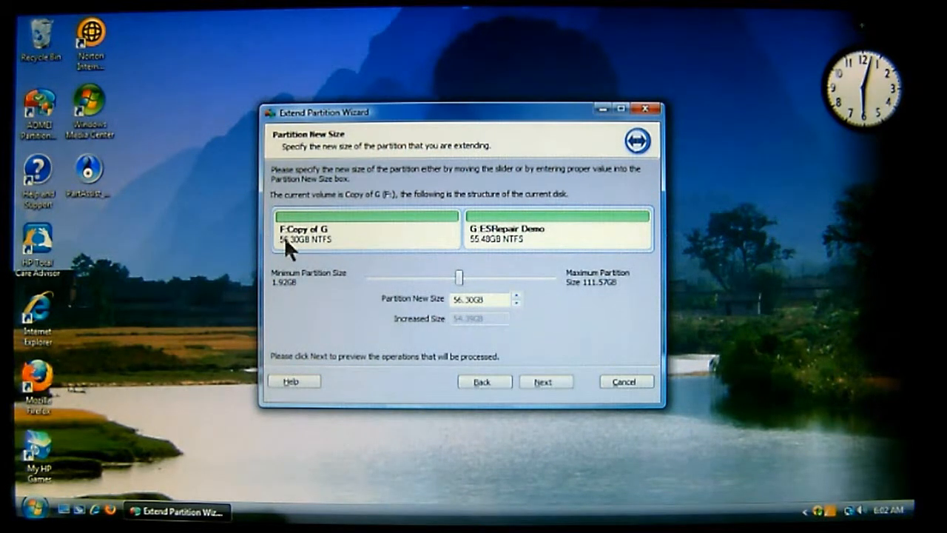
pyautogui.moveTo(487, 257)
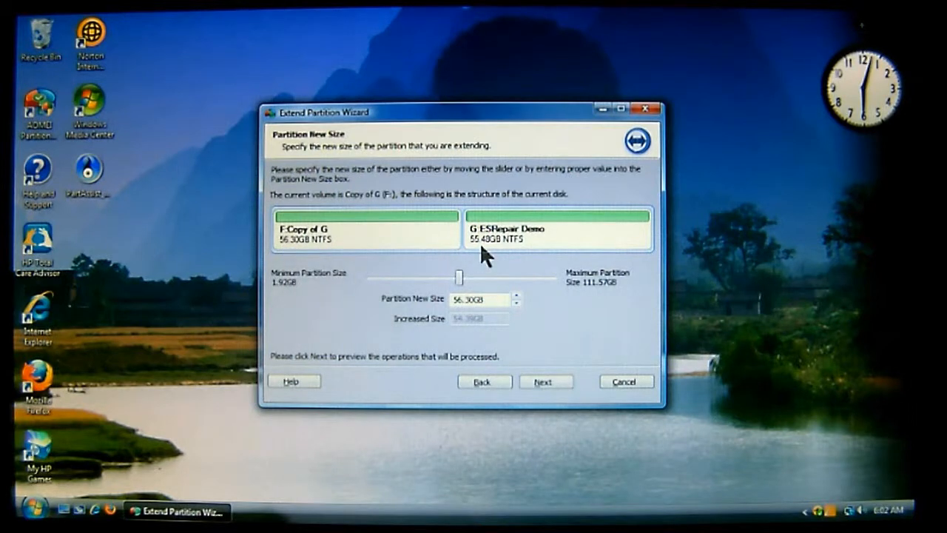
pyautogui.moveTo(422, 333)
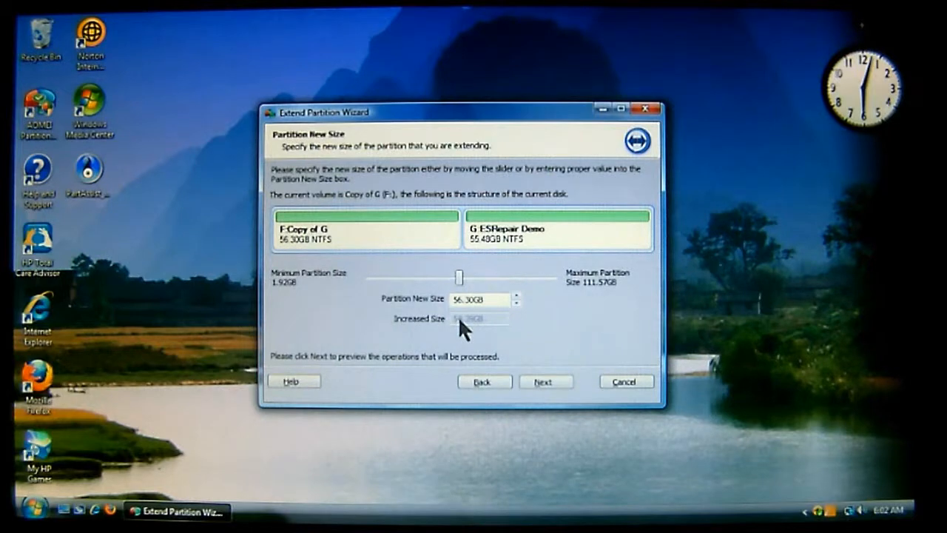
pyautogui.moveTo(488, 329)
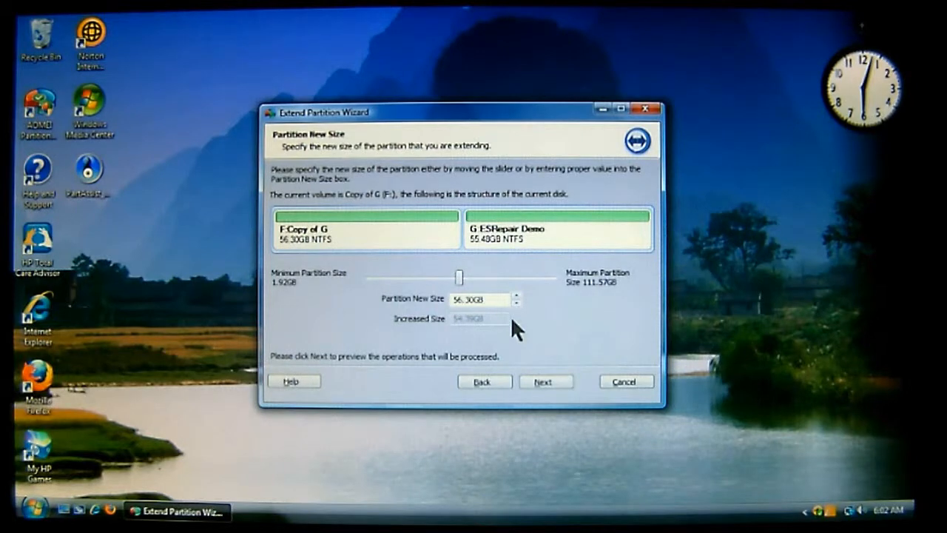
pyautogui.moveTo(460, 277)
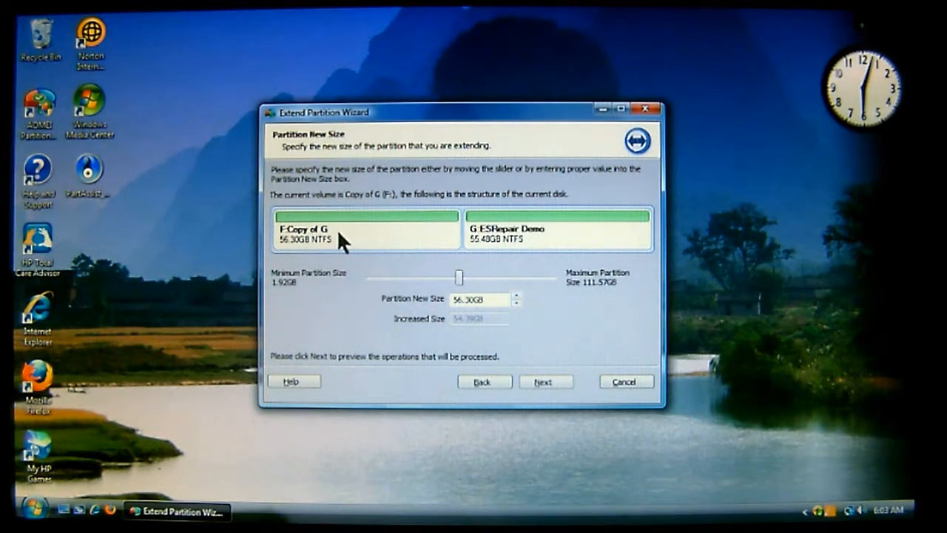
pyautogui.moveTo(425, 251)
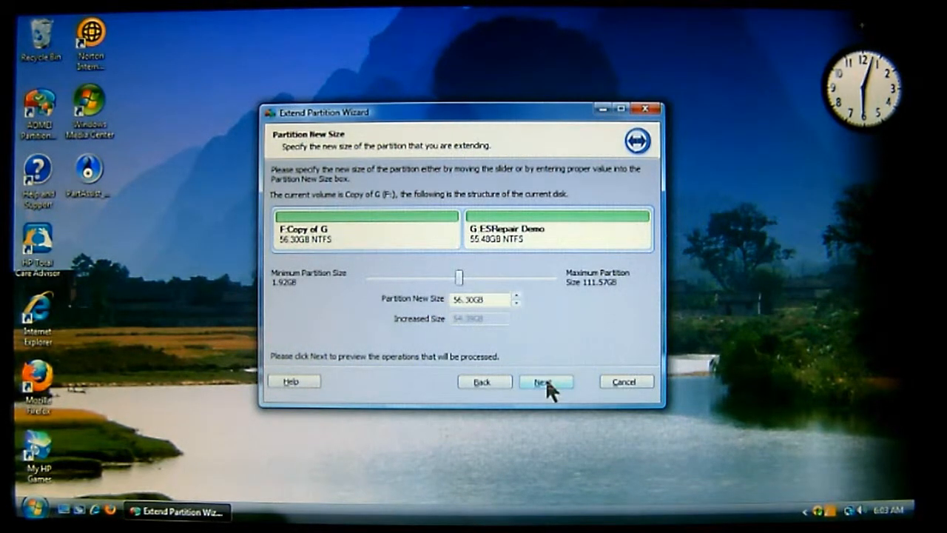
# Preview the three pending operations, highlighting F: Copy of G's increase to 56.30GB.
pyautogui.click(546, 381)
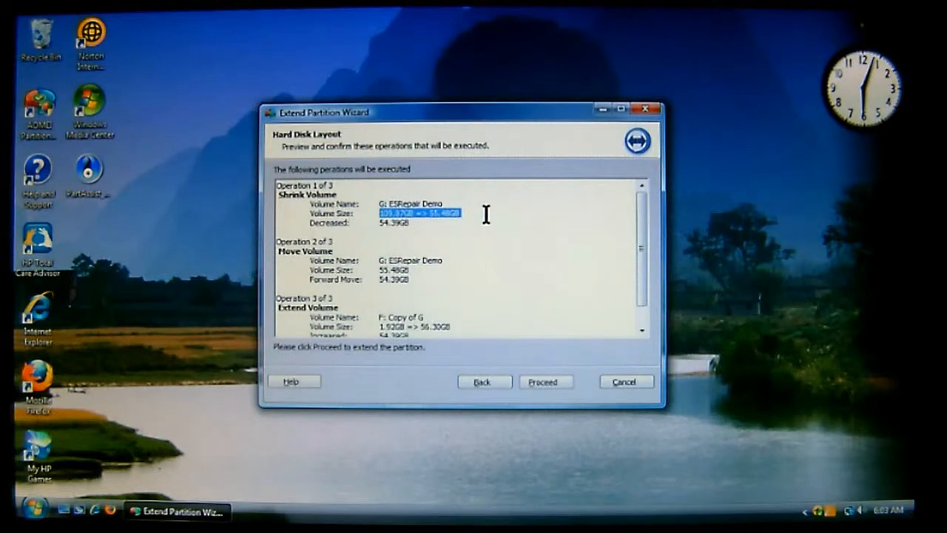
pyautogui.moveTo(383, 236)
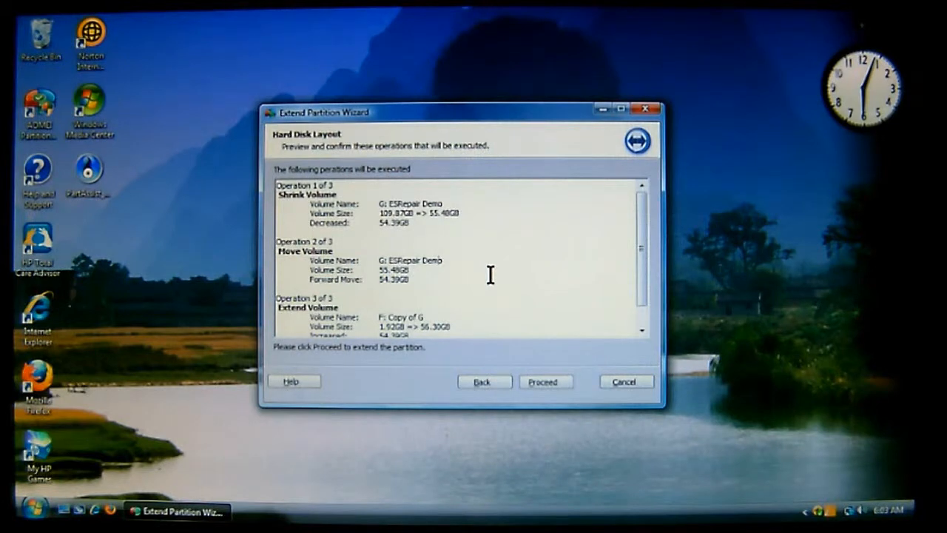
pyautogui.moveTo(379, 269)
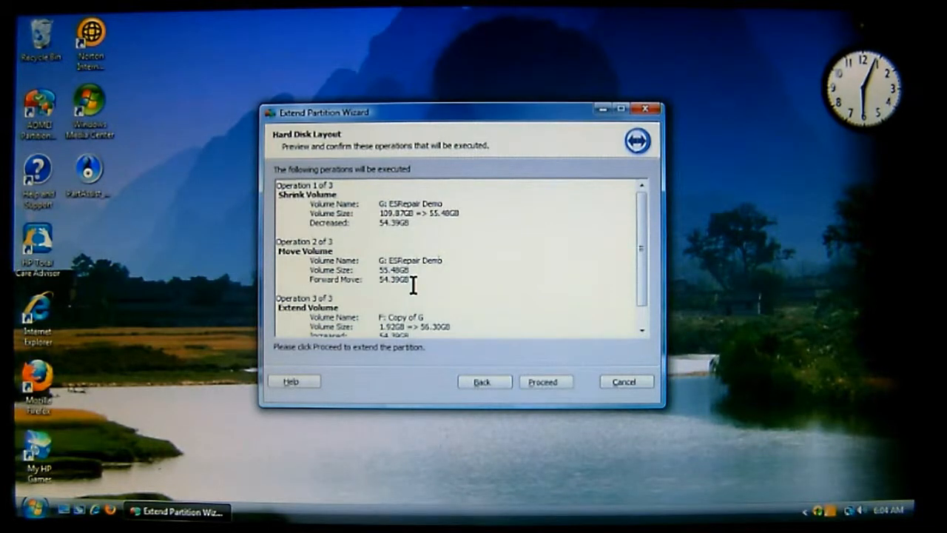
pyautogui.scroll(-3)
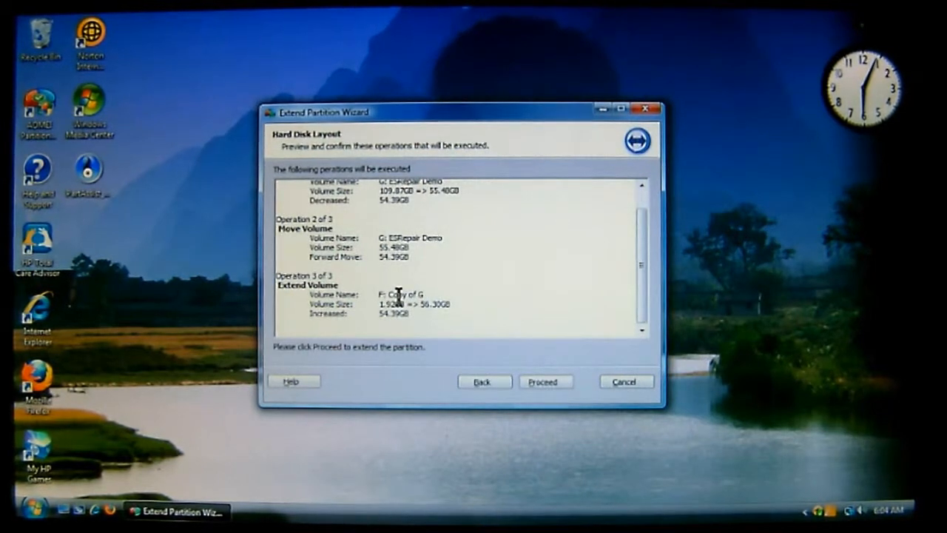
pyautogui.moveTo(336, 296)
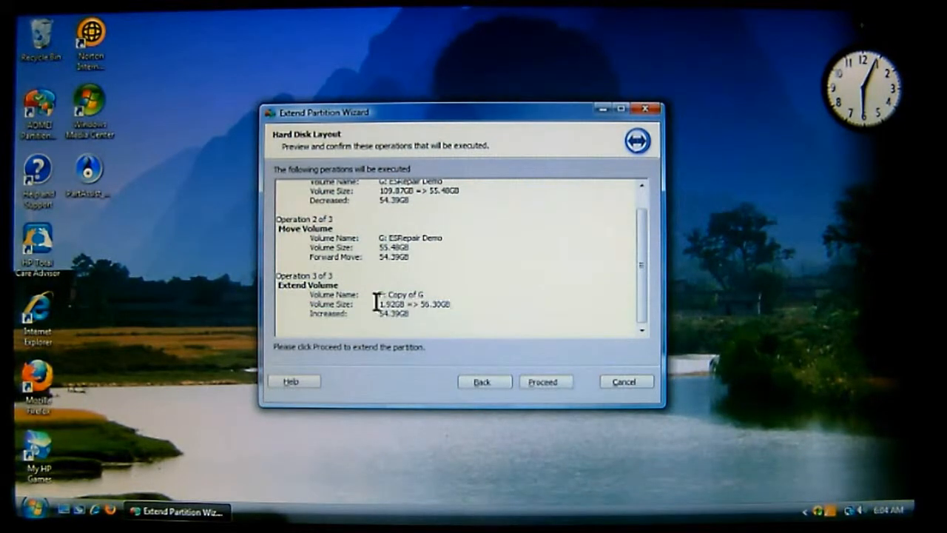
pyautogui.doubleClick(412, 304)
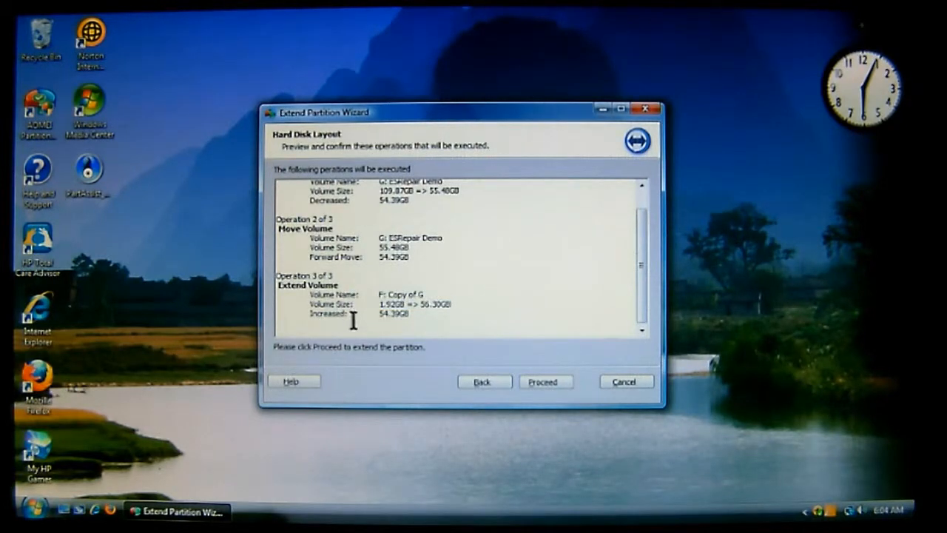
pyautogui.doubleClick(348, 313)
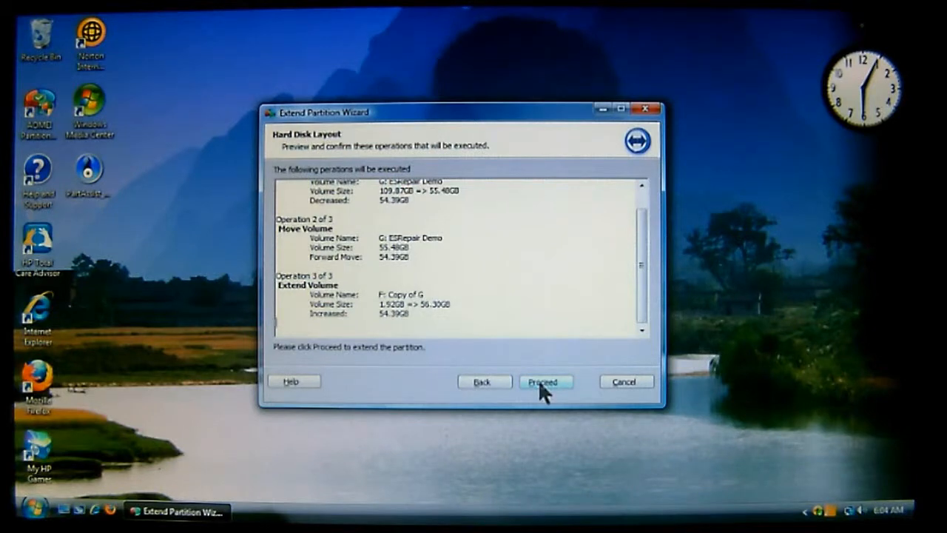
# Proceed with the three operations, bringing up the duration warning confirmation.
pyautogui.click(546, 381)
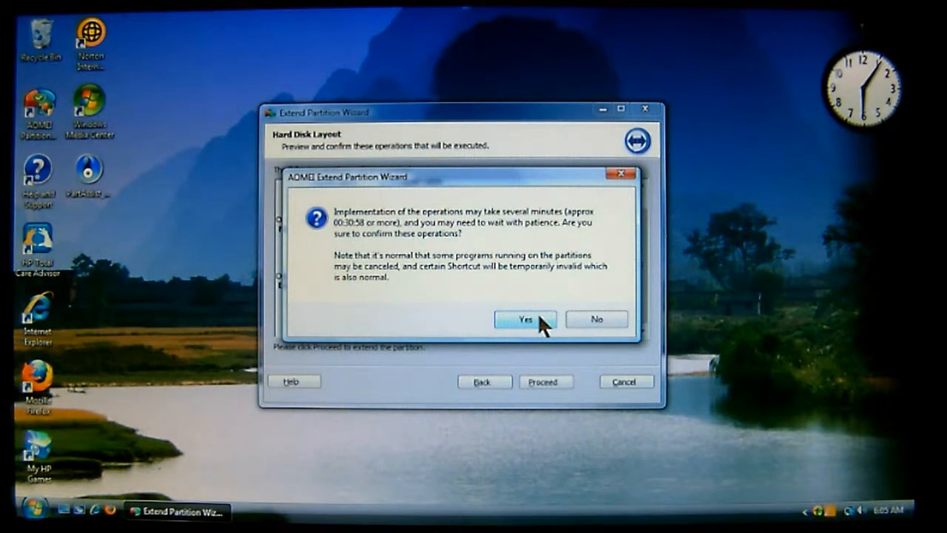
# Run the three pending partition operations to completion, extending F: Copy of G to 56.30GB.
pyautogui.click(524, 319)
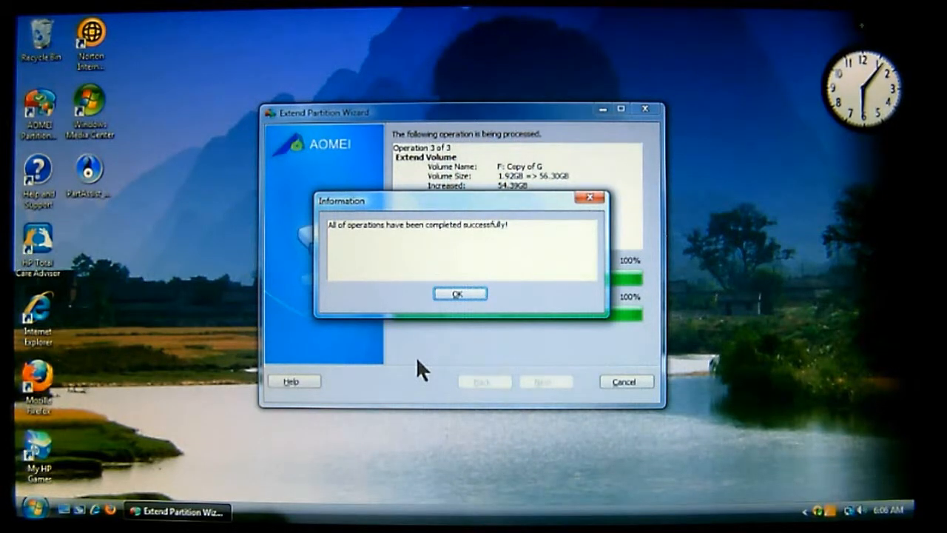
pyautogui.moveTo(469, 346)
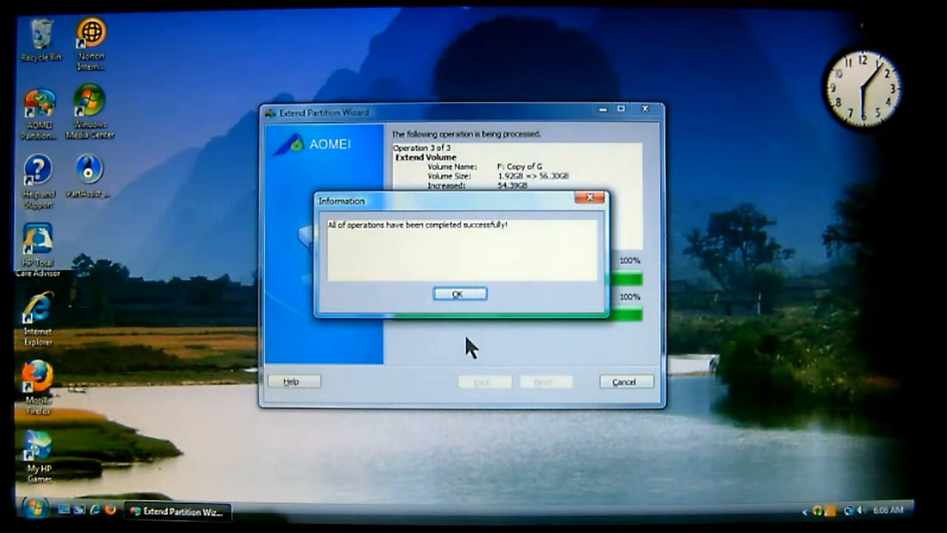
pyautogui.moveTo(481, 340)
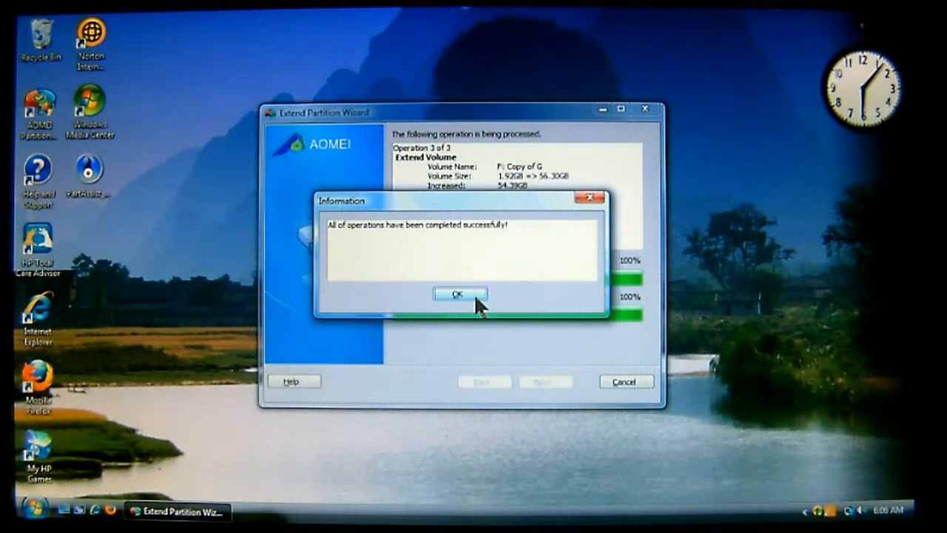
pyautogui.click(458, 294)
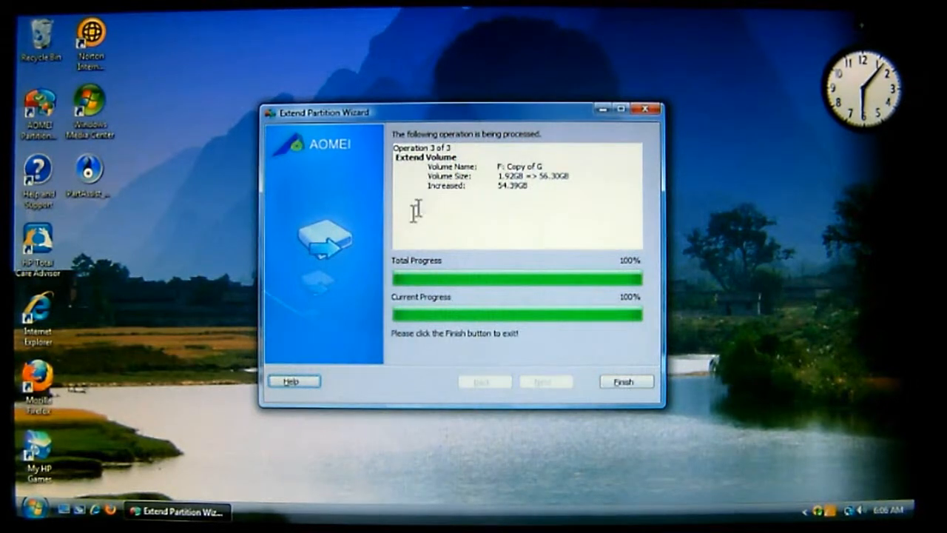
pyautogui.click(625, 381)
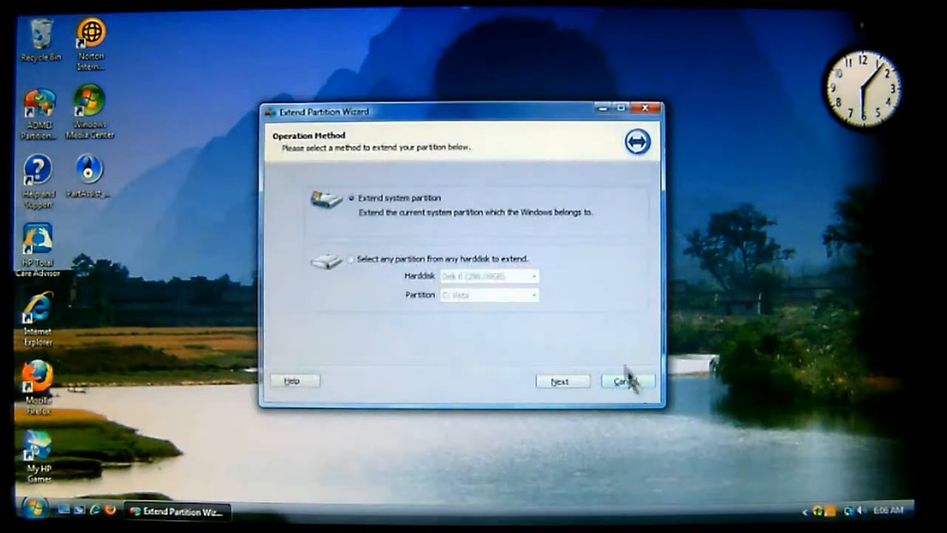
pyautogui.moveTo(610, 311)
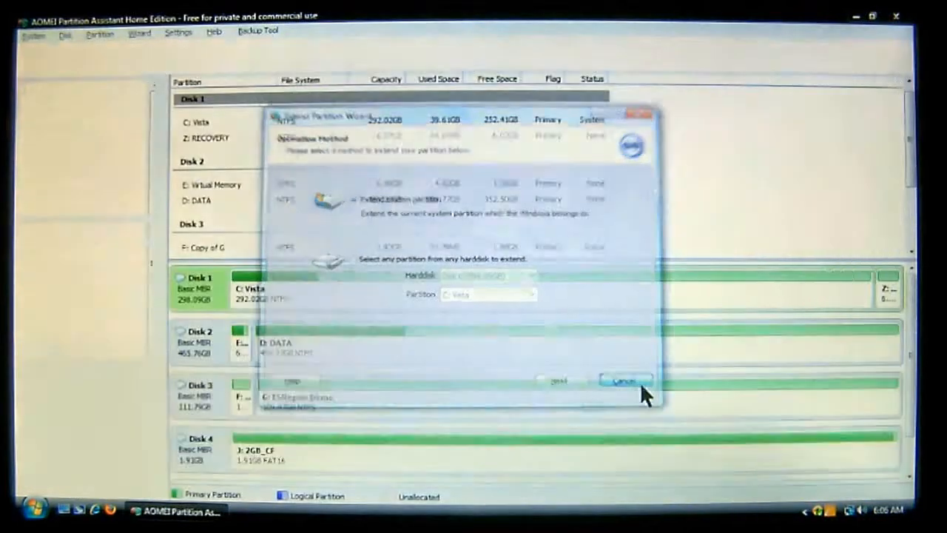
# Close the wizard to view Disk 3 with F: at 56.30GB and G: at 55.48GB.
pyautogui.click(623, 380)
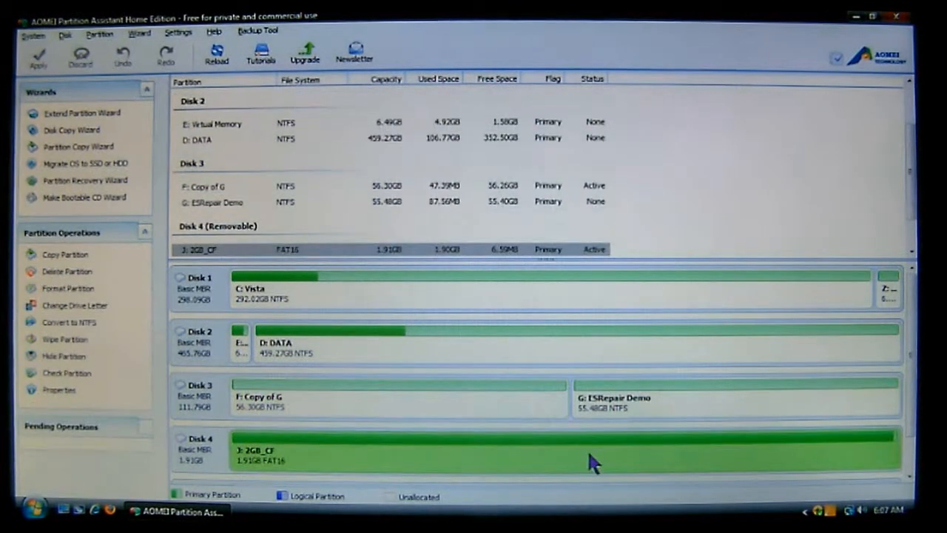
pyautogui.moveTo(599, 410)
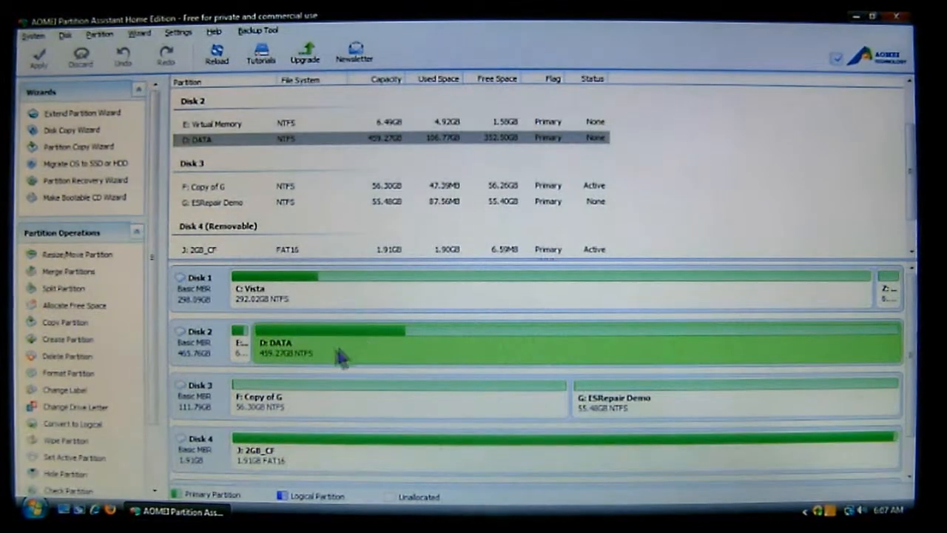
pyautogui.moveTo(444, 362)
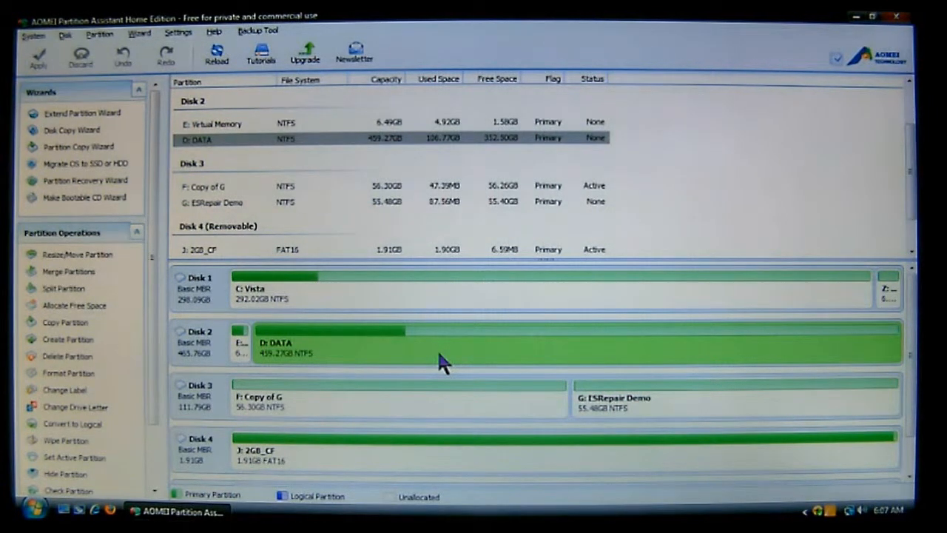
pyautogui.moveTo(457, 403)
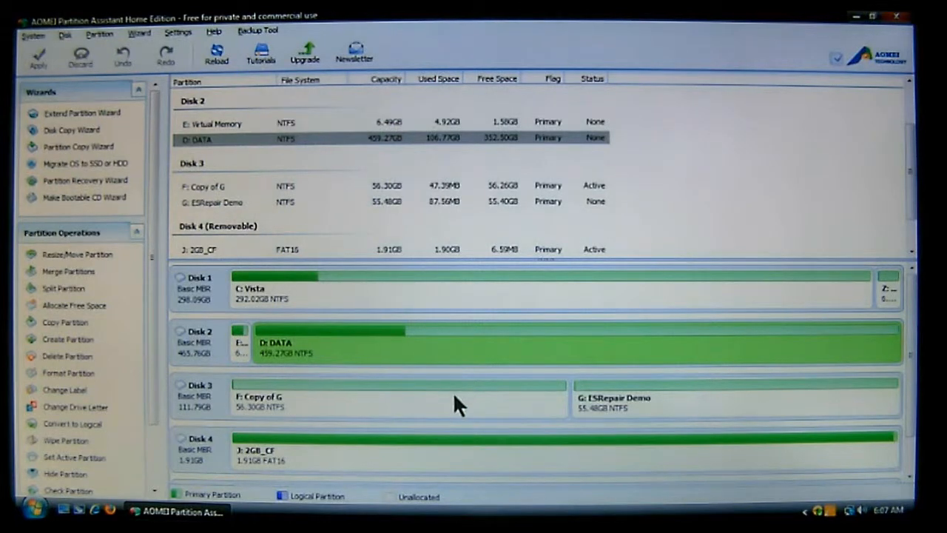